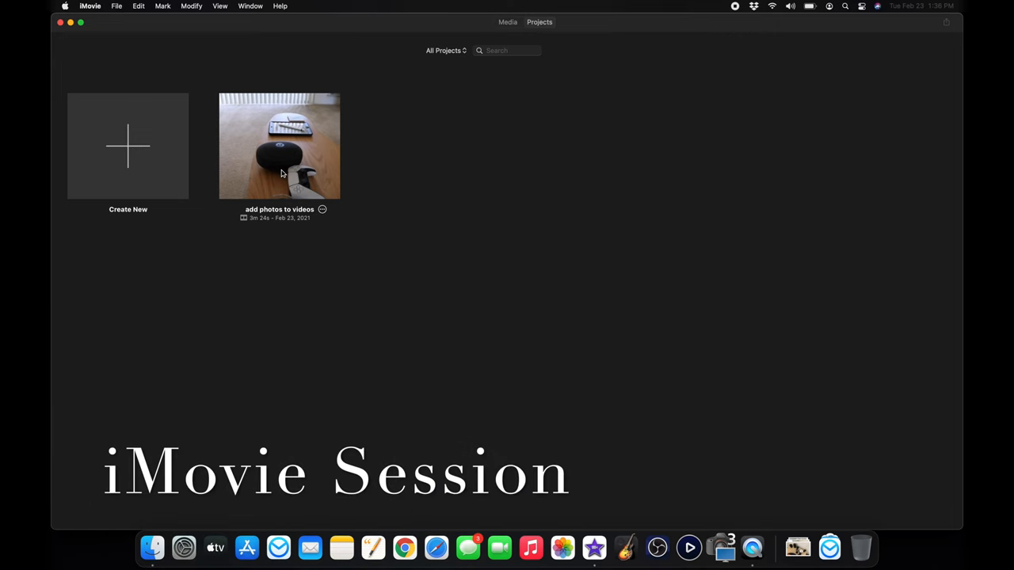
Open the 'add photos to videos' project from the Projects browser
double_click(279, 145)
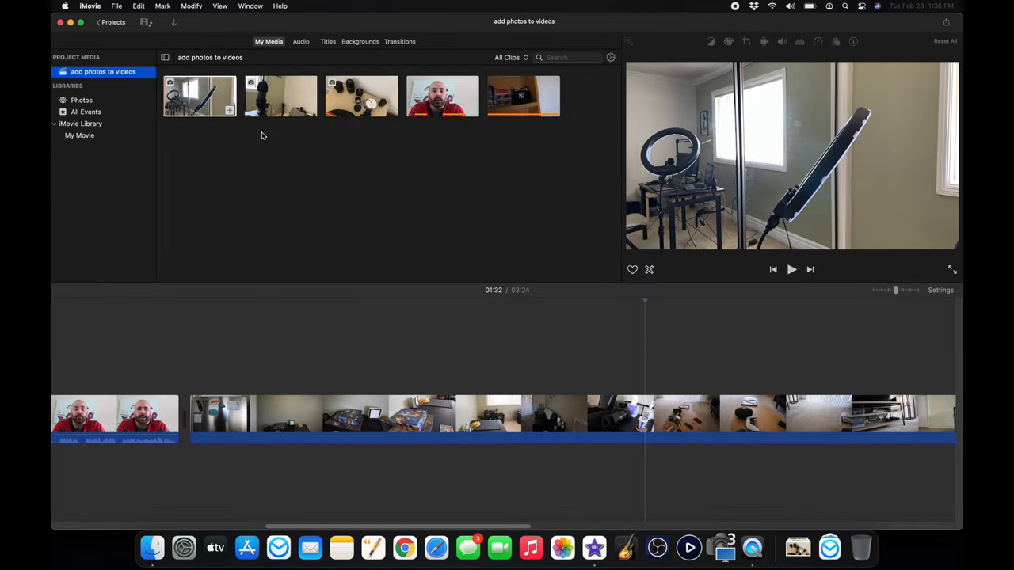
mouse_move(292, 130)
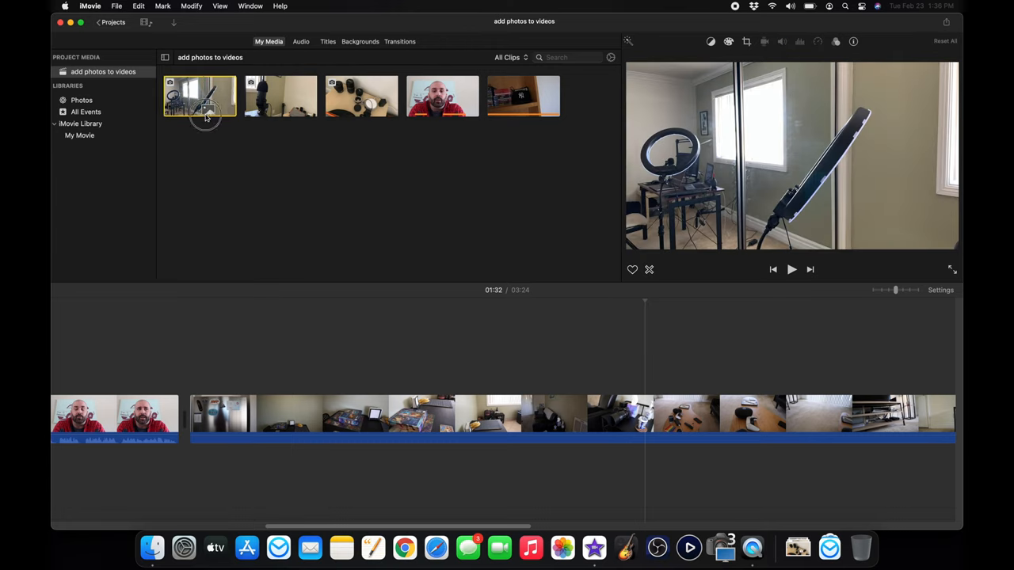
Drop the room photo above the main clip as an overlay and select it
drag(199, 95, 285, 356)
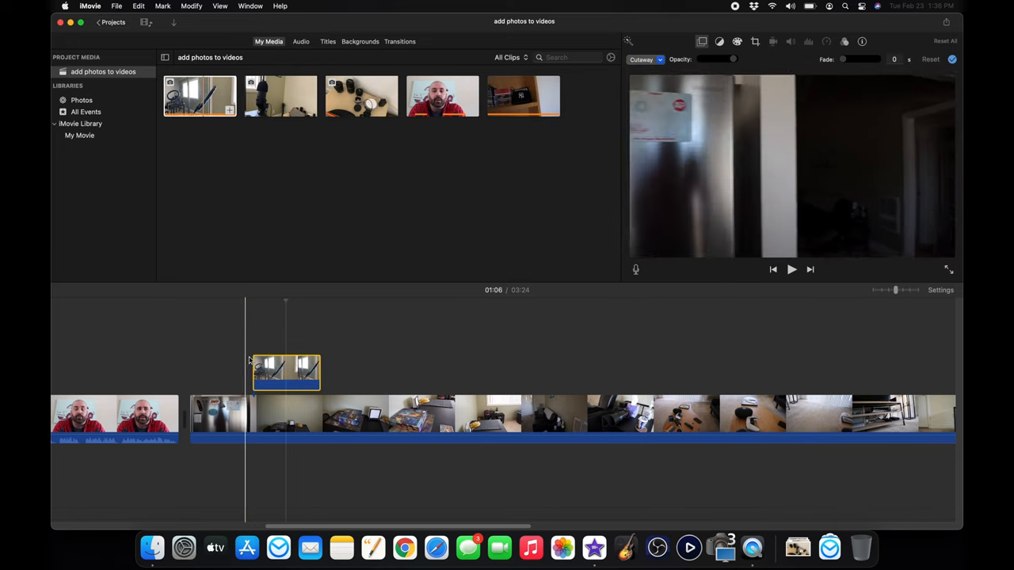
click(792, 269)
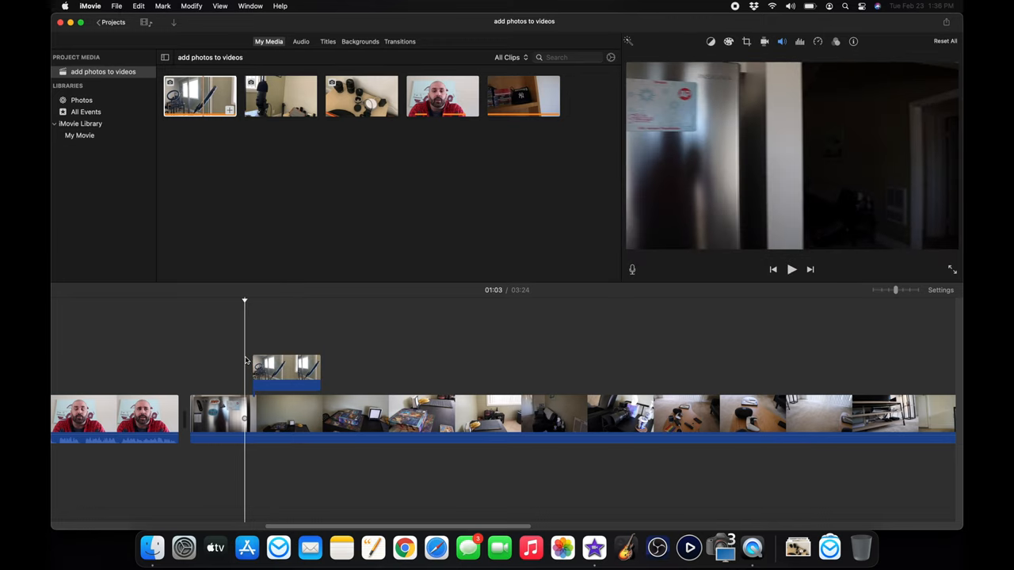
click(286, 372)
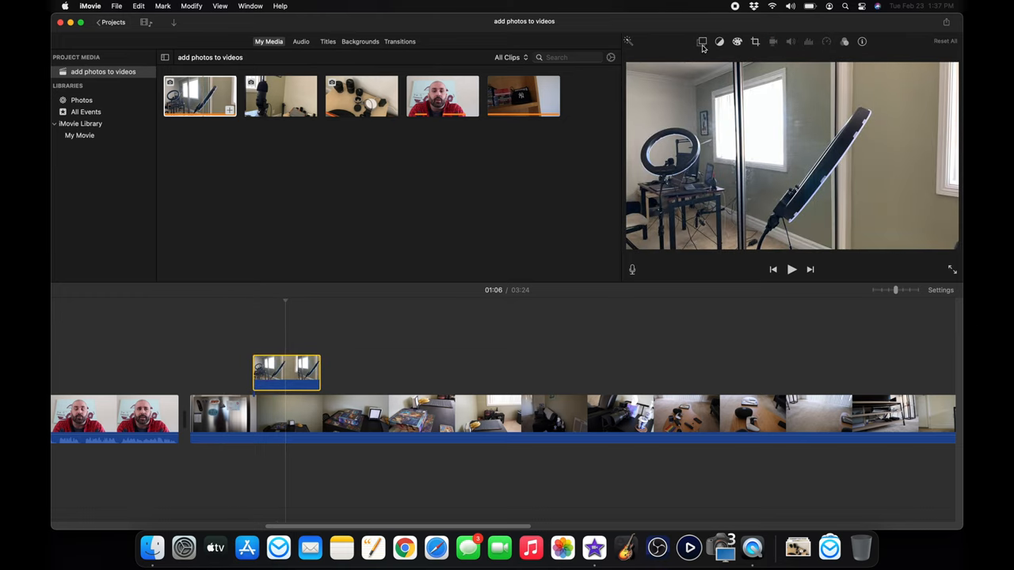
mouse_move(699, 42)
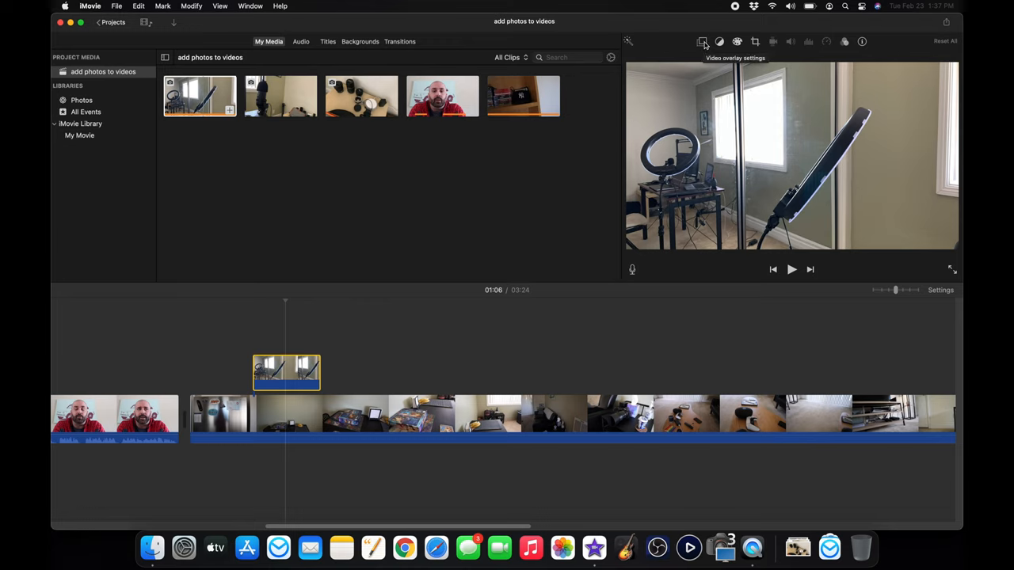
Set the overlay style to Picture in Picture and move the enlarged inset to the upper right
click(698, 41)
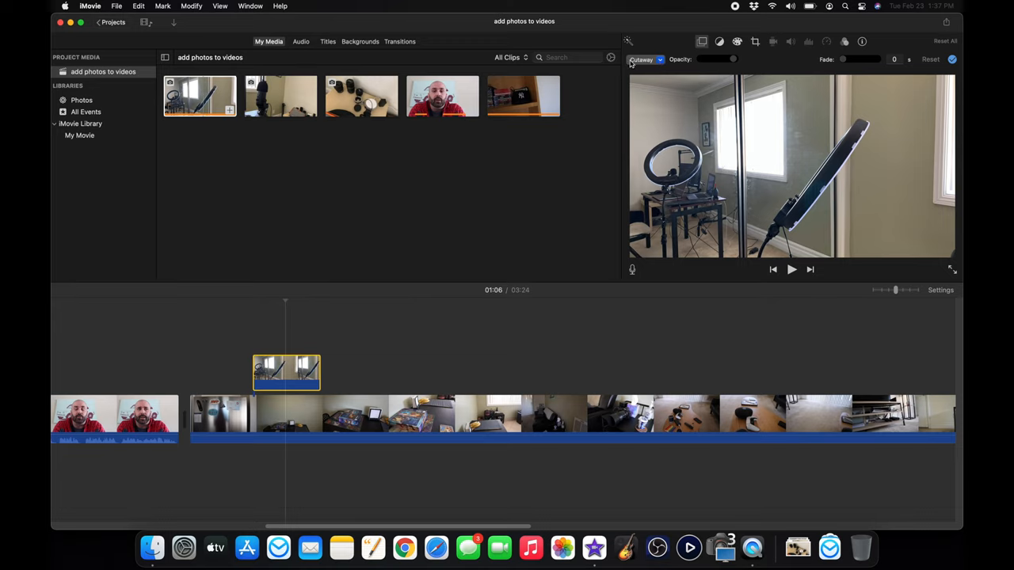
click(662, 60)
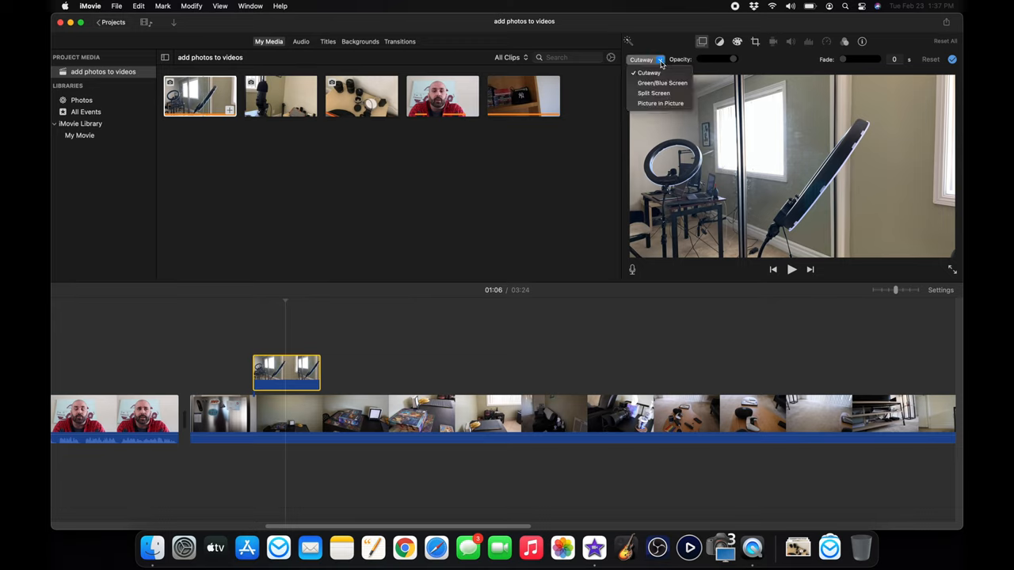
mouse_move(659, 103)
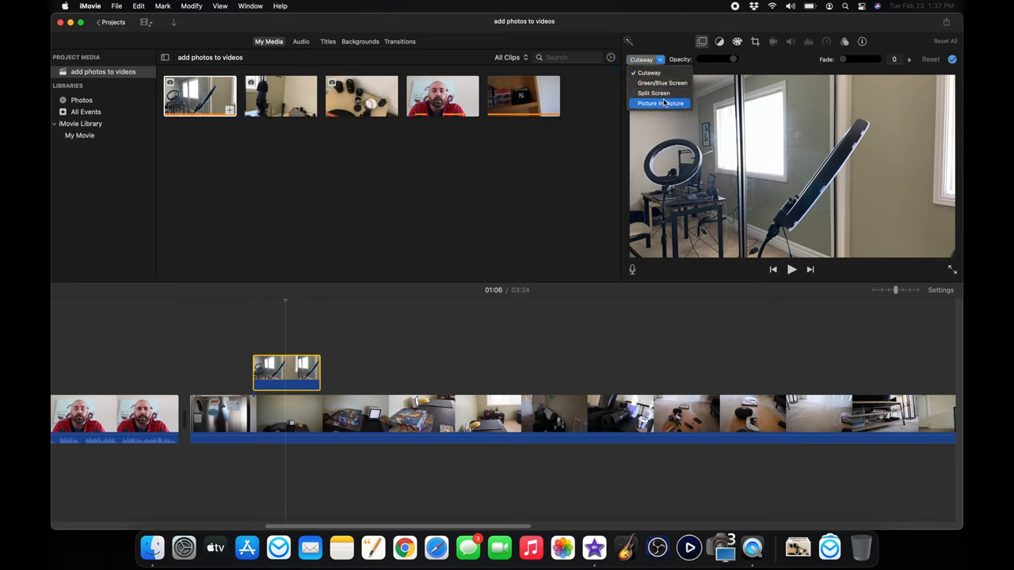
click(659, 103)
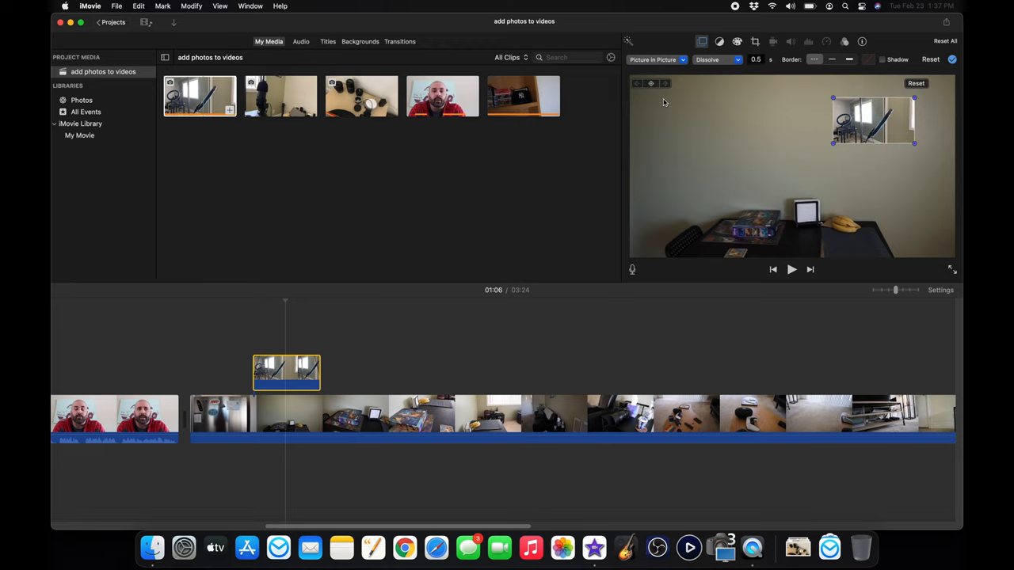
mouse_move(742, 201)
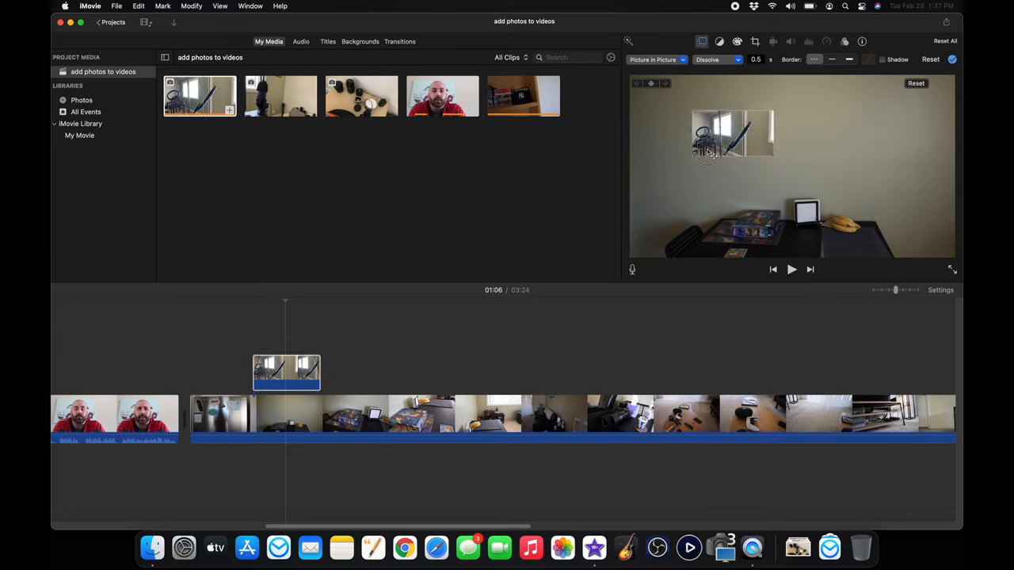
drag(728, 135, 879, 130)
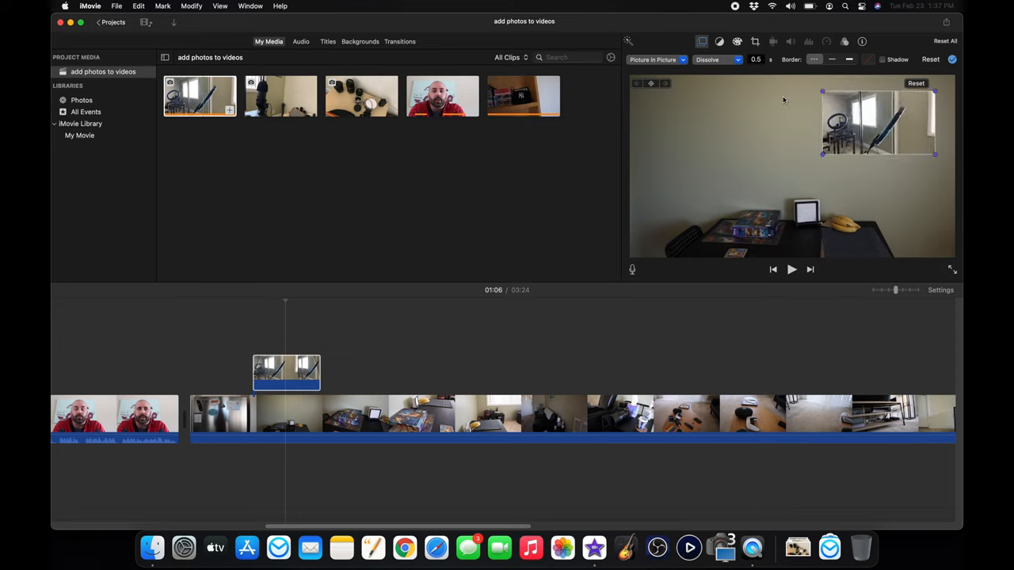
Give the inset a zoom-in transition and add a shadow around it
click(716, 60)
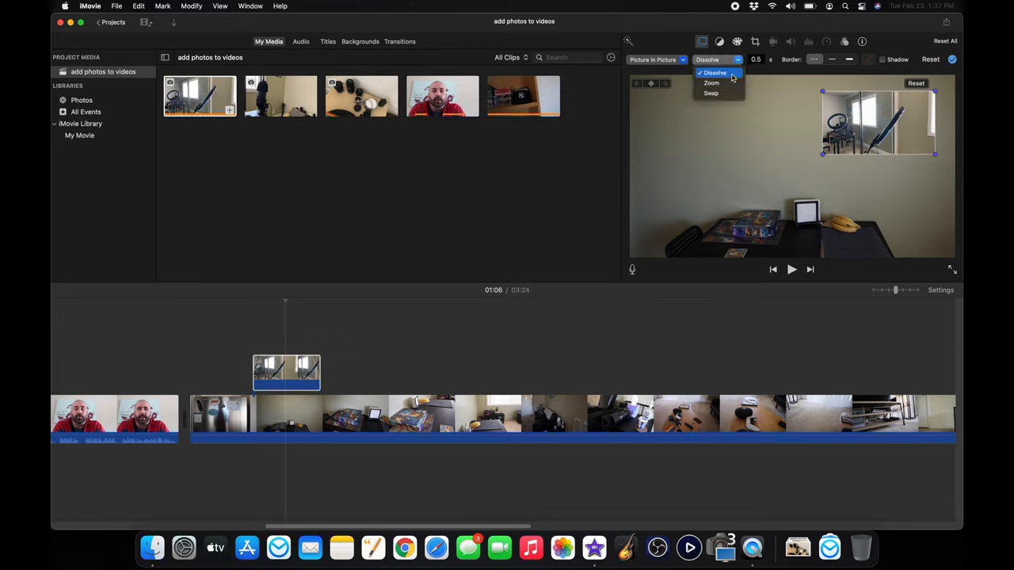
mouse_move(722, 82)
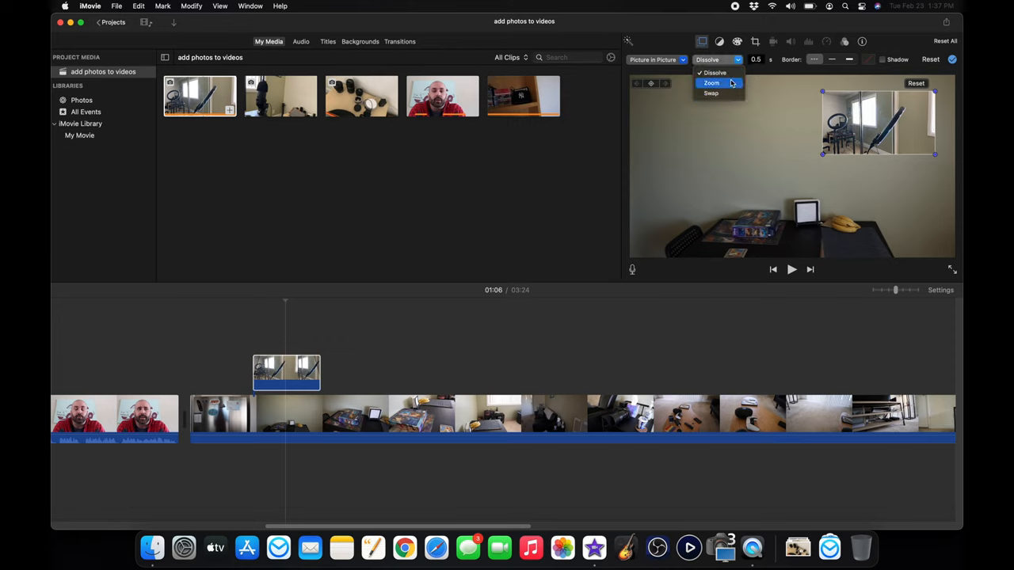
click(709, 83)
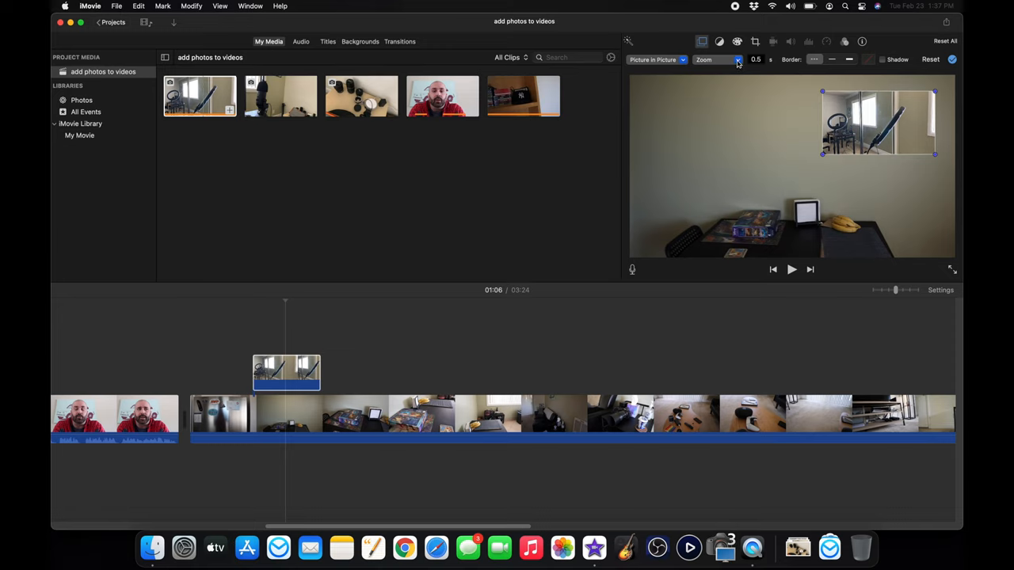
click(735, 60)
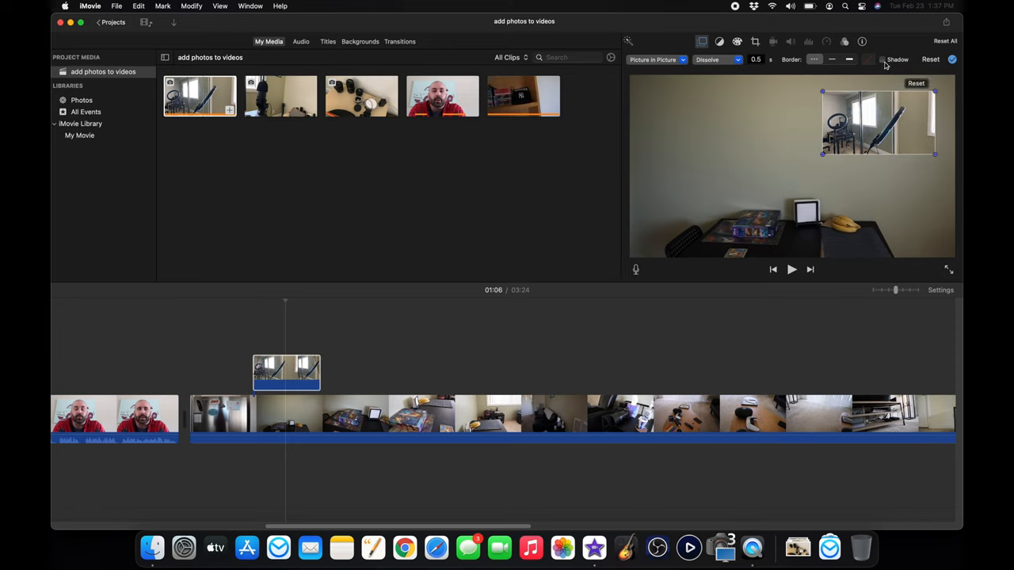
click(881, 61)
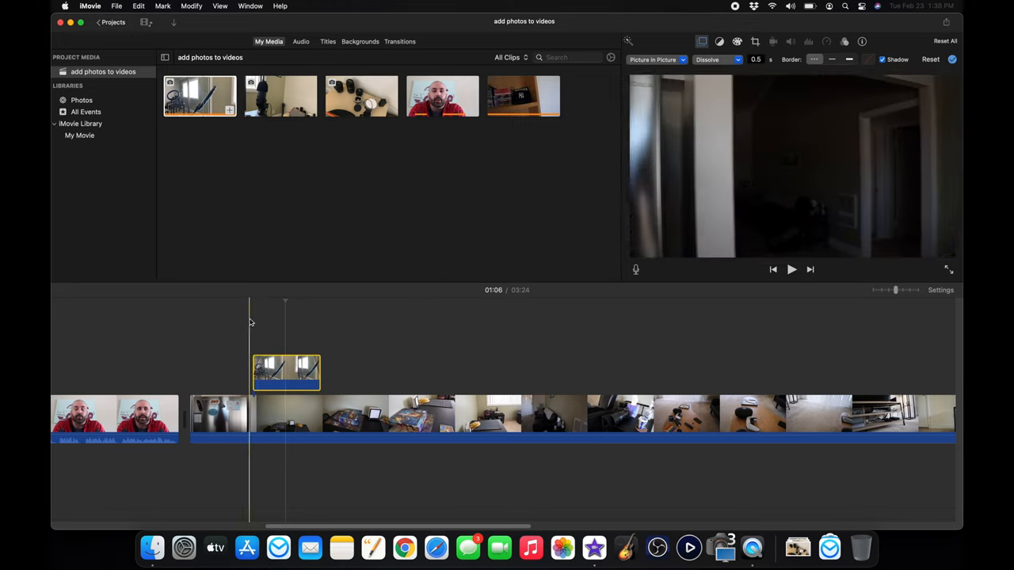
Preview the shadowed inset over the room footage in the viewer
click(792, 269)
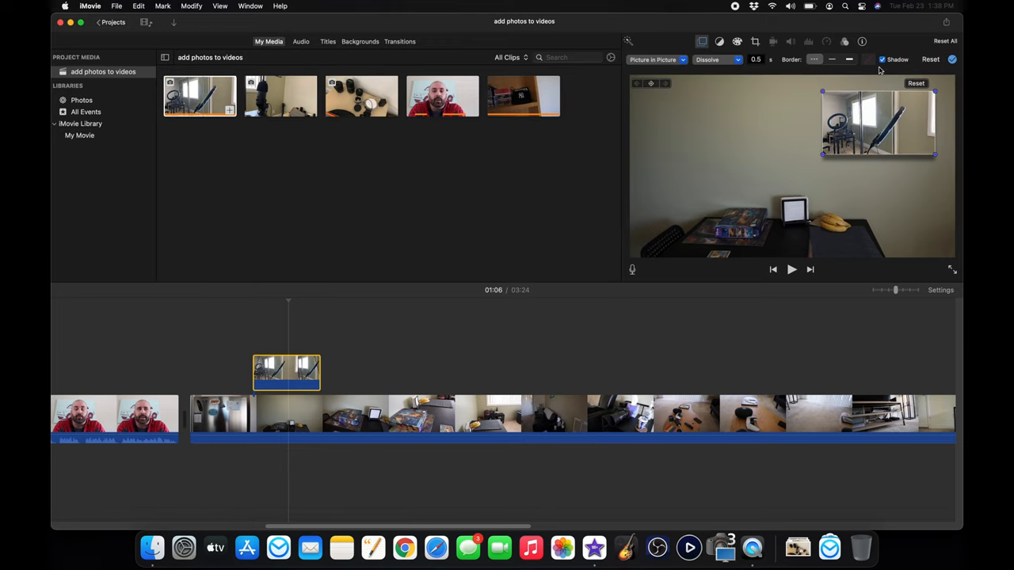
mouse_move(751, 158)
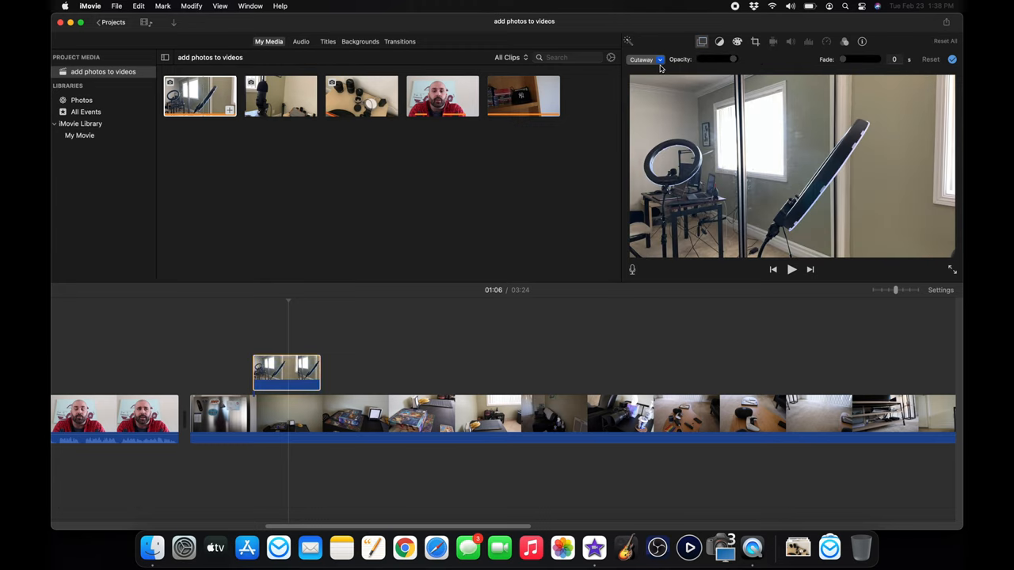
Switch the photo back to Picture in Picture, enlarge the upper-right inset and keep Shadow on
click(649, 59)
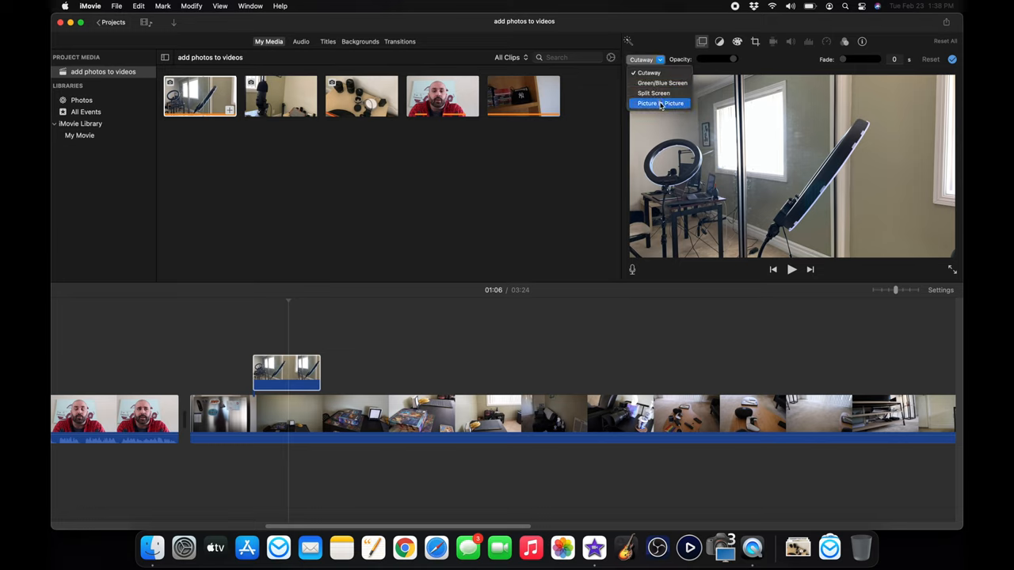
click(659, 103)
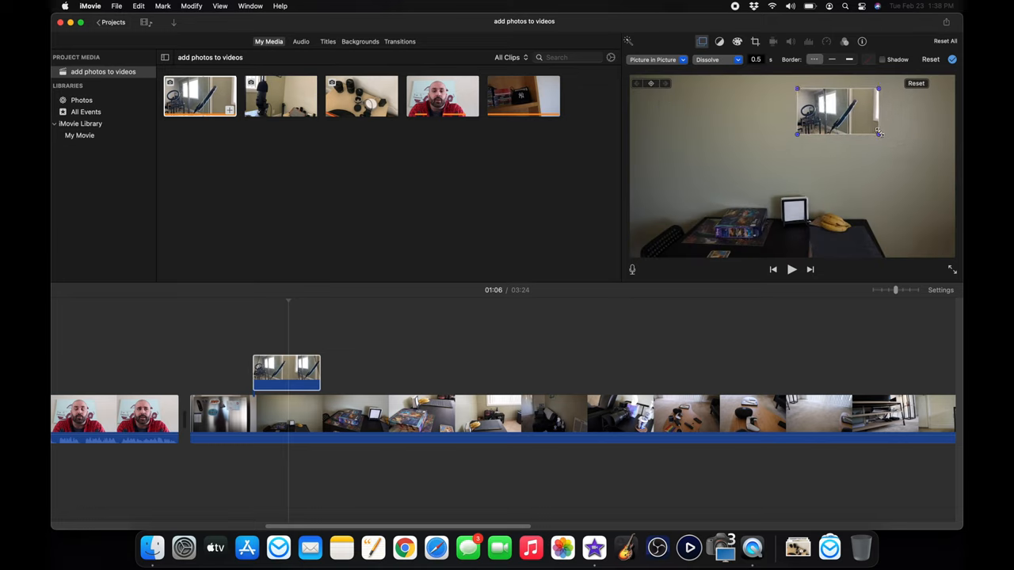
drag(880, 133, 925, 157)
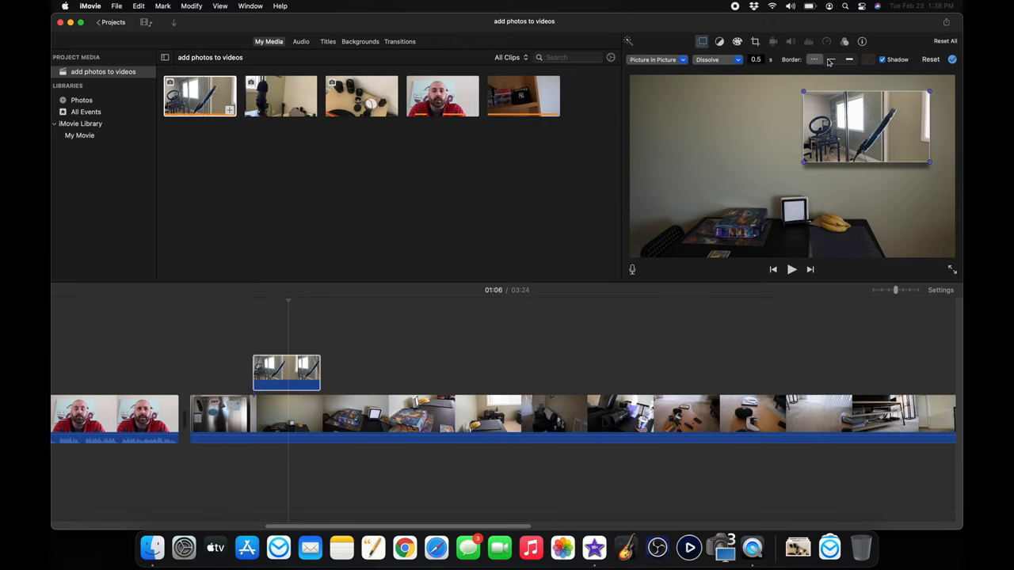
click(869, 60)
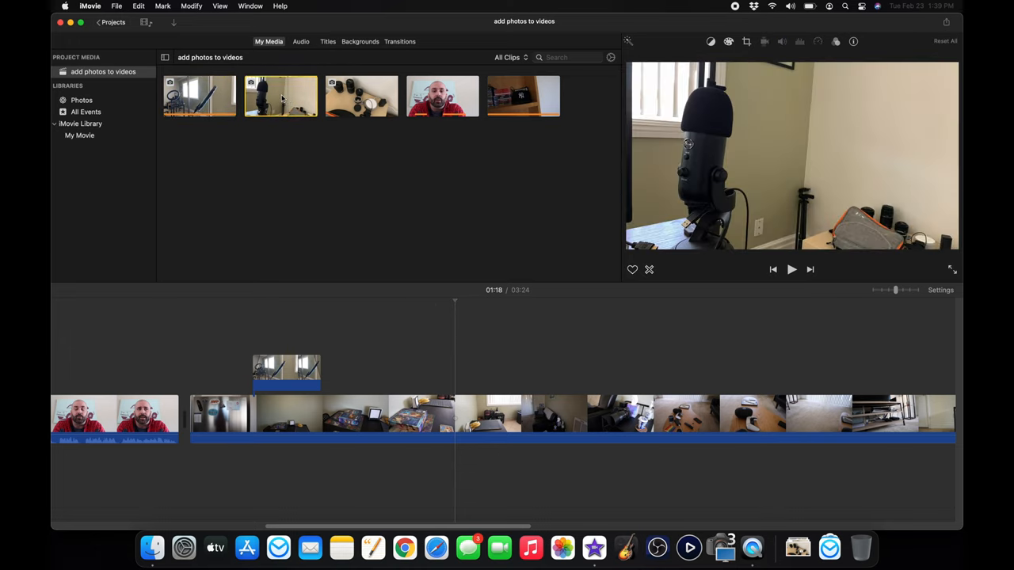
Change the second photo overlay to Split Screen and preview it
click(284, 111)
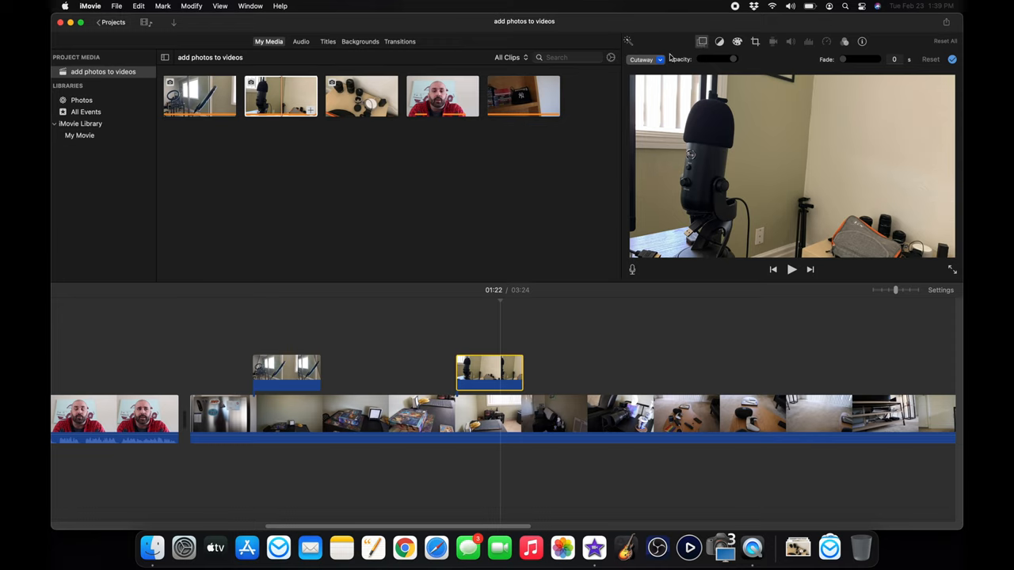
click(659, 60)
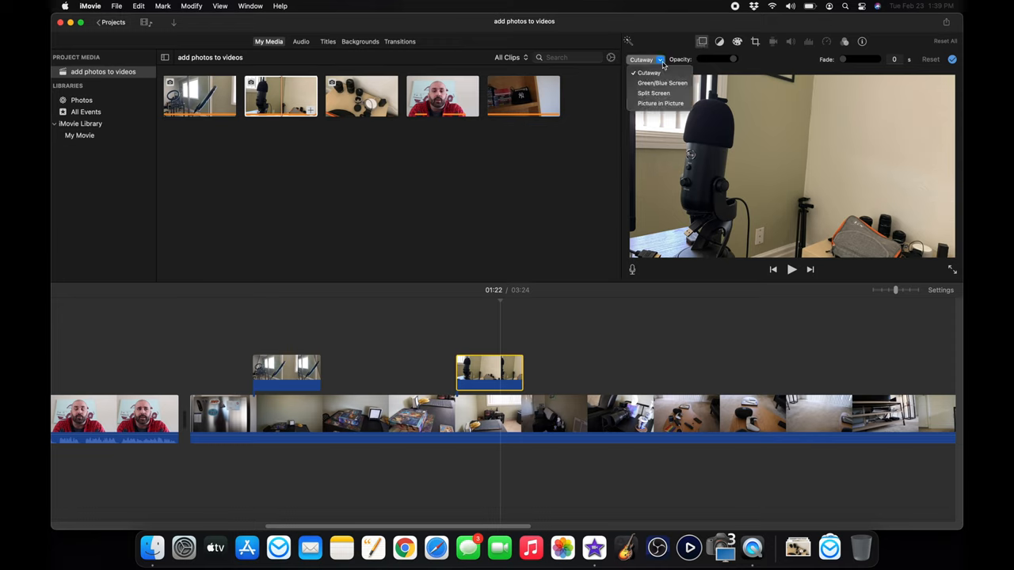
mouse_move(659, 82)
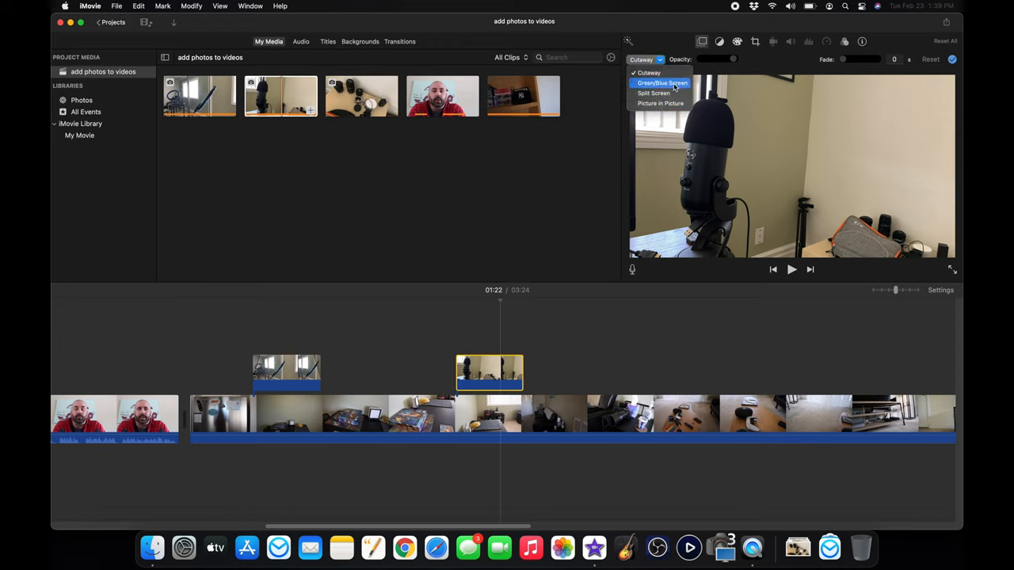
mouse_move(672, 103)
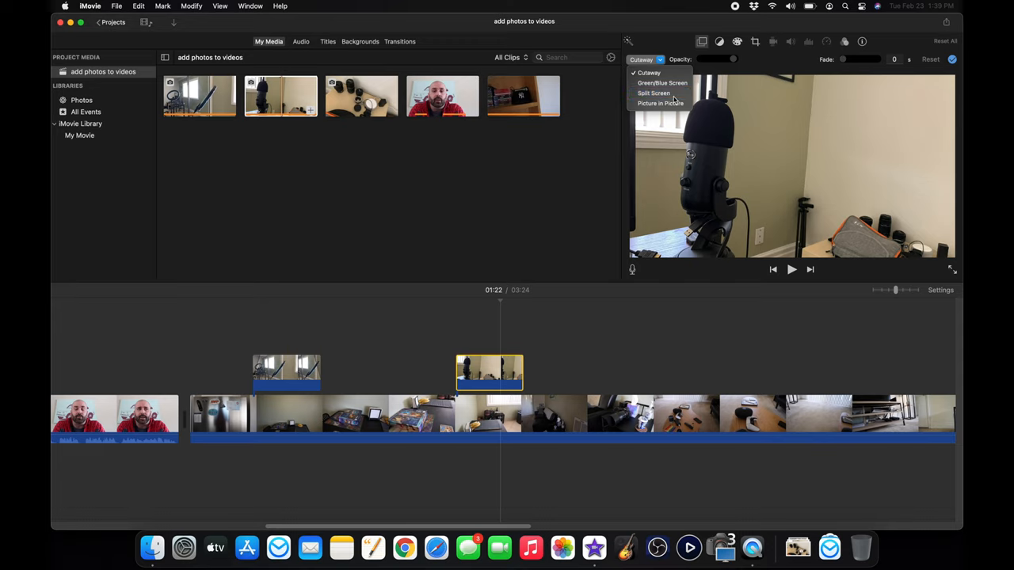
click(657, 93)
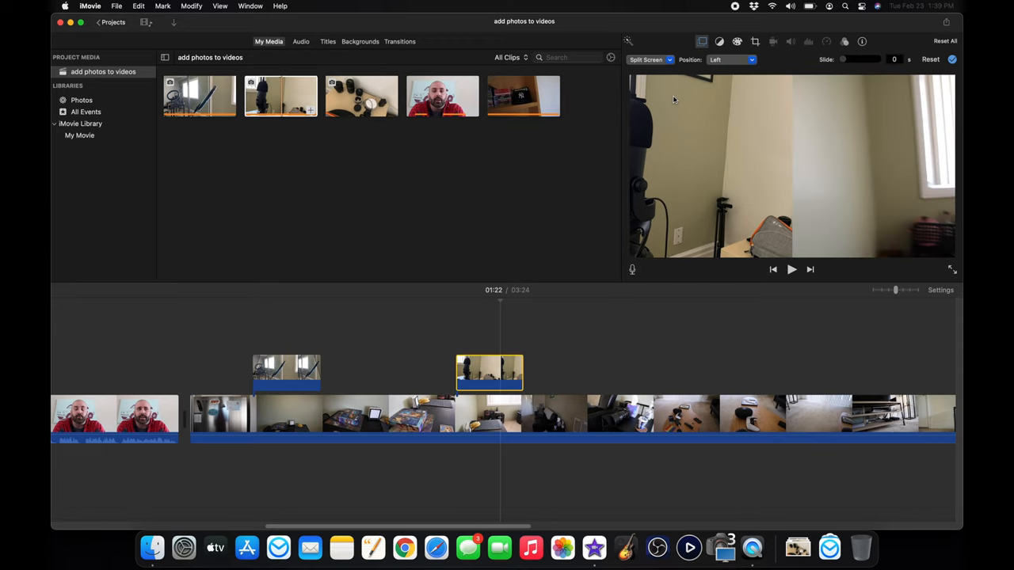
mouse_move(755, 198)
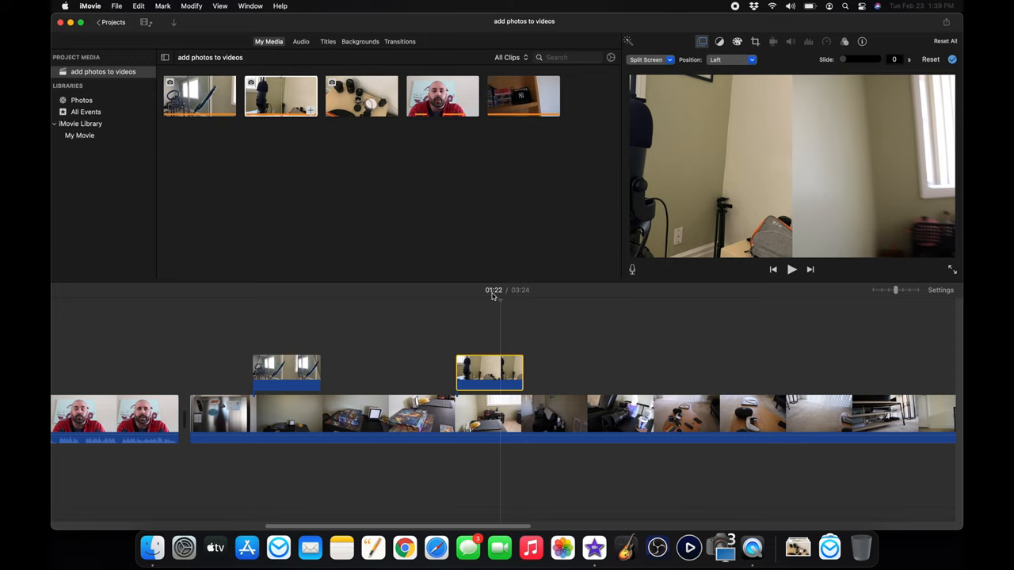
click(793, 269)
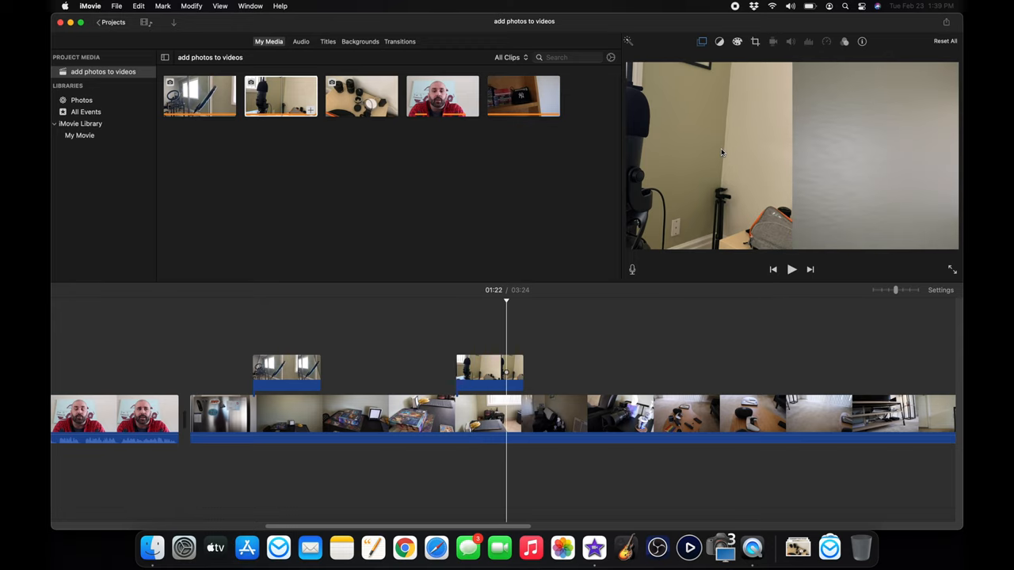
mouse_move(791, 87)
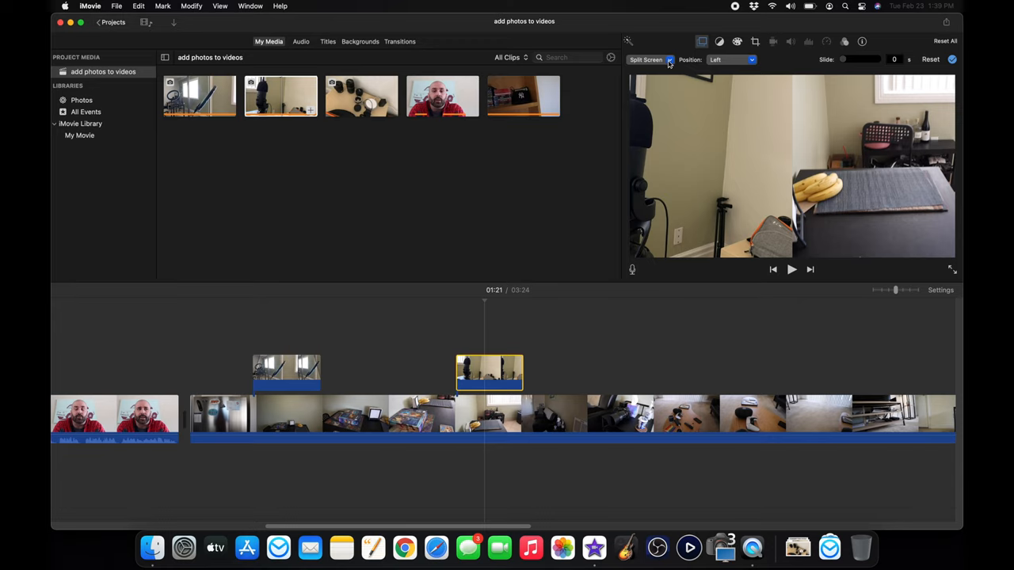
Try the photo in the bottom half, then settle on Top position and play back
click(756, 60)
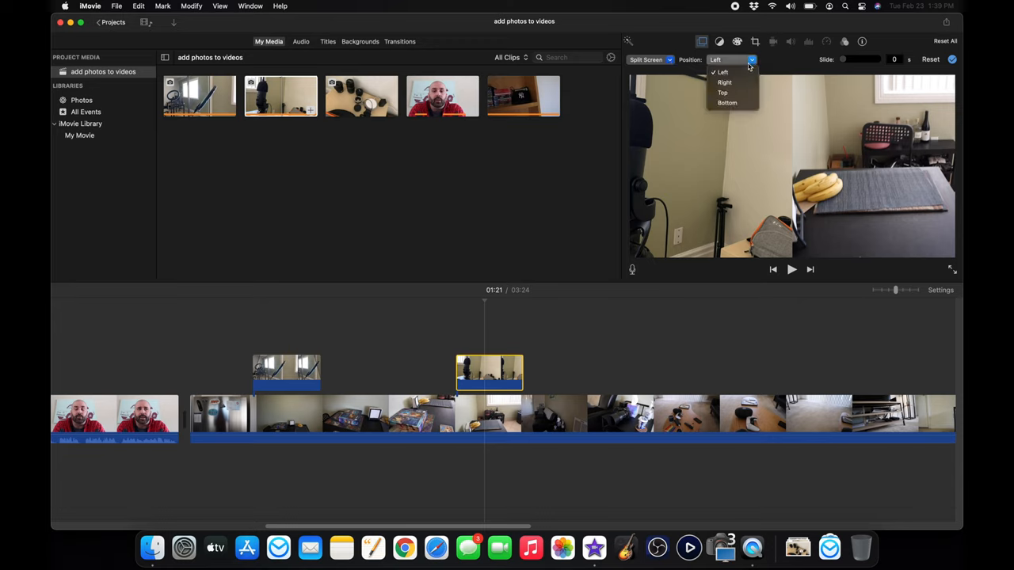
click(723, 92)
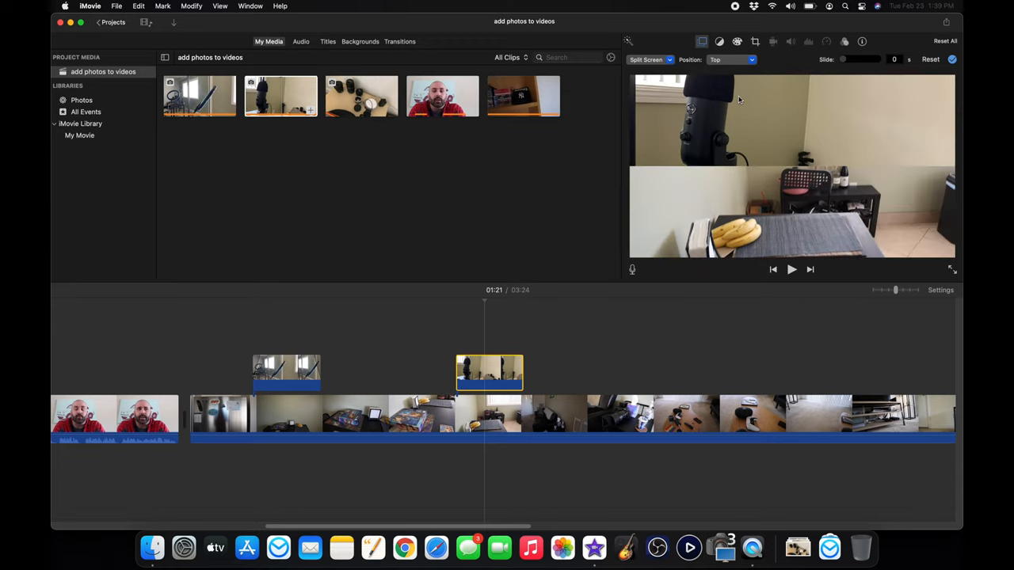
mouse_move(789, 124)
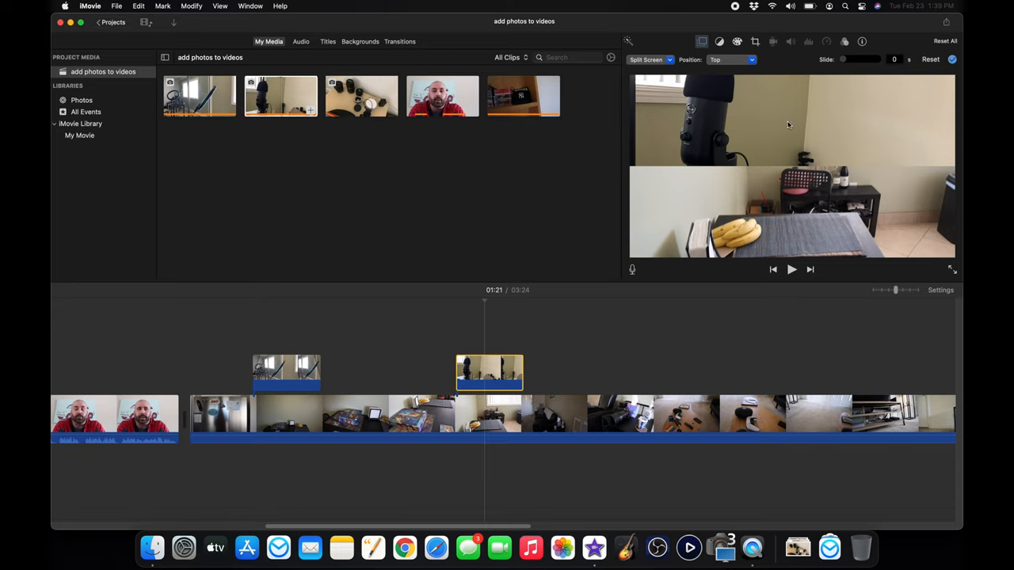
click(732, 60)
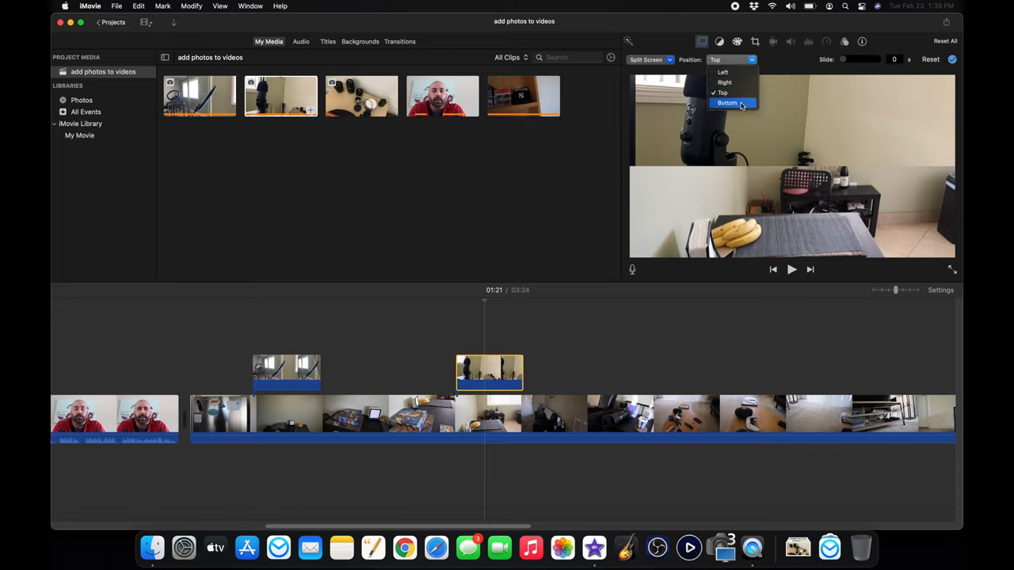
click(732, 103)
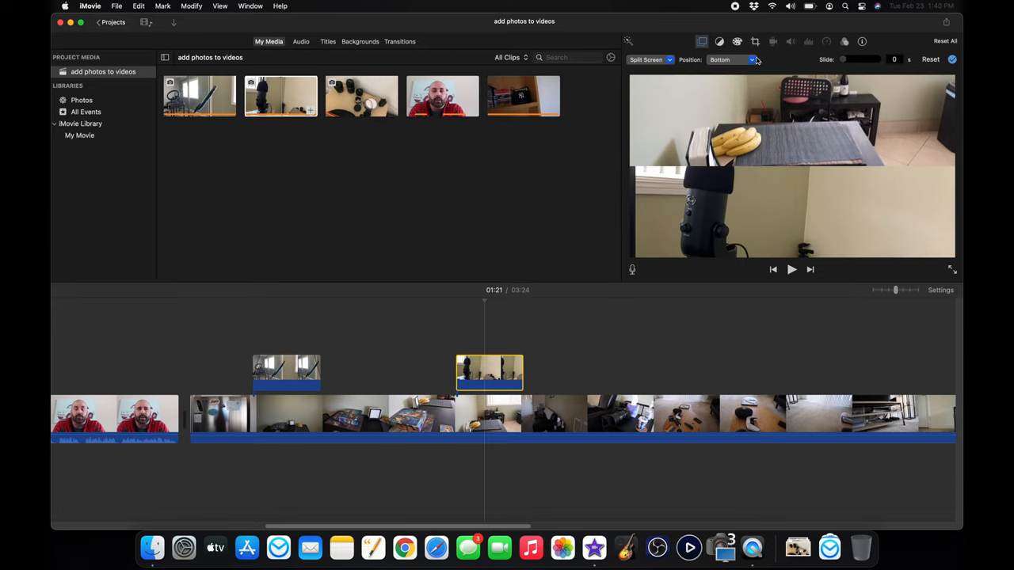
click(730, 60)
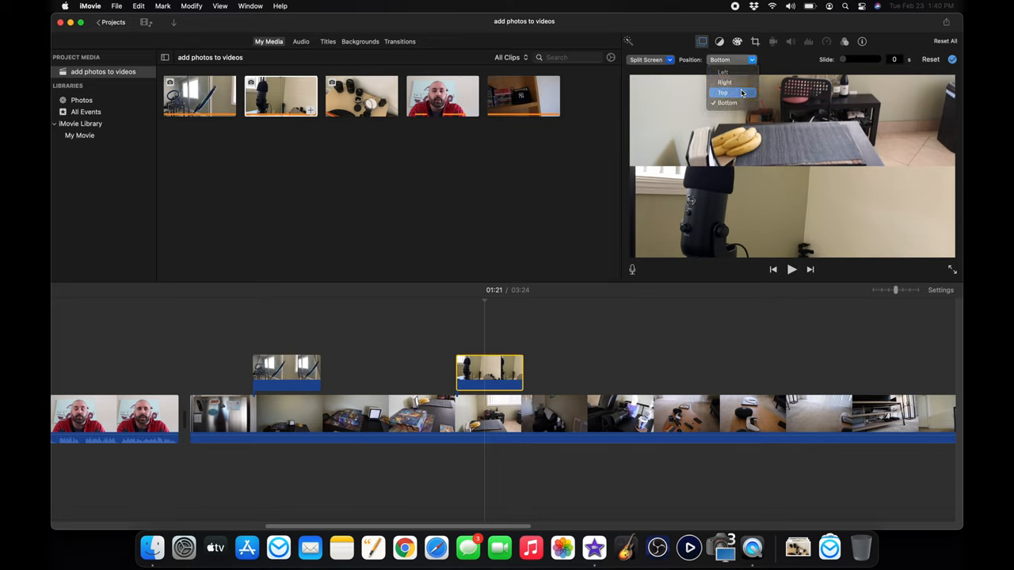
click(729, 92)
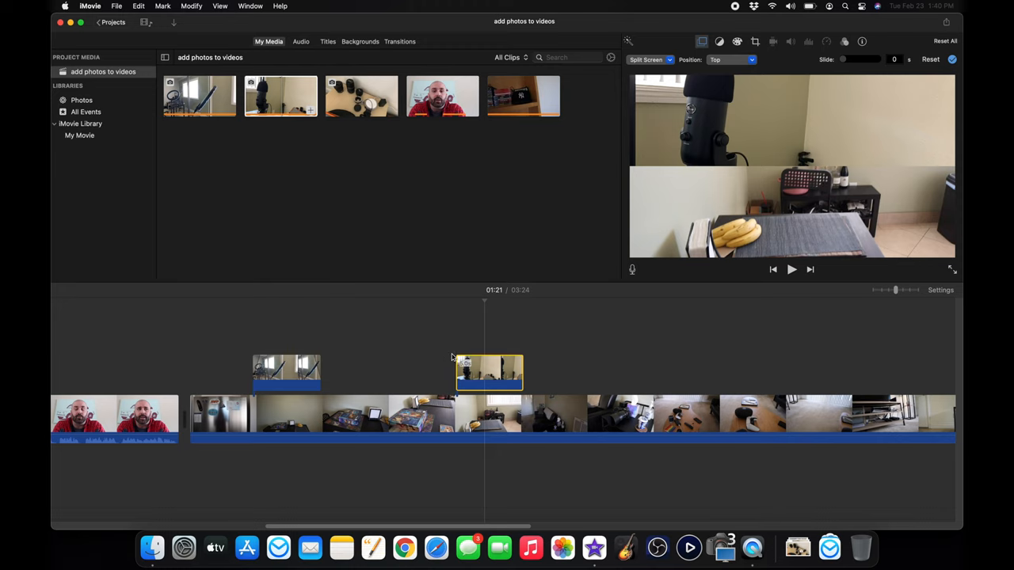
click(792, 270)
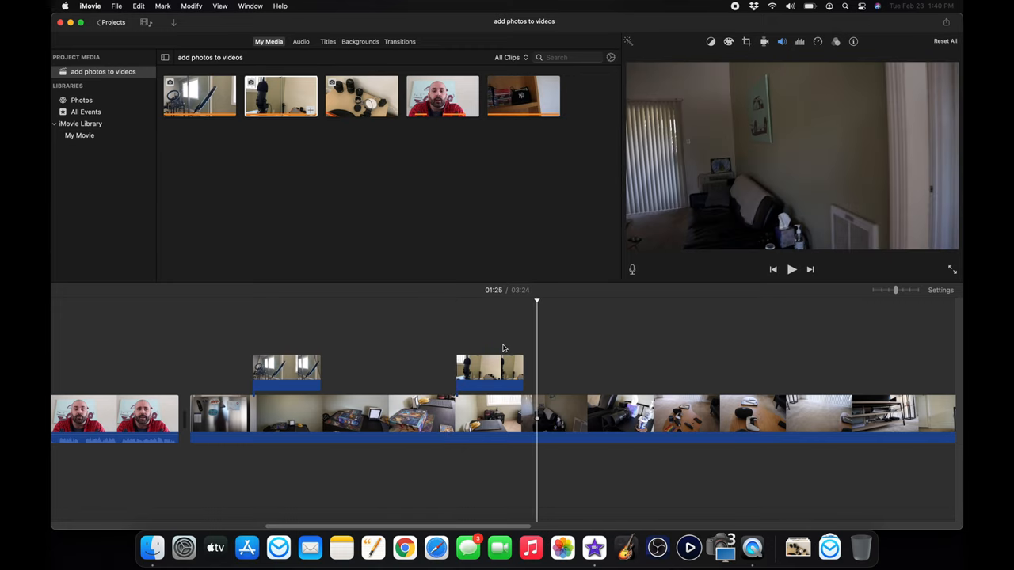
Add the camera lenses photo as an overlay kept as a Cutaway, then review past it
click(361, 97)
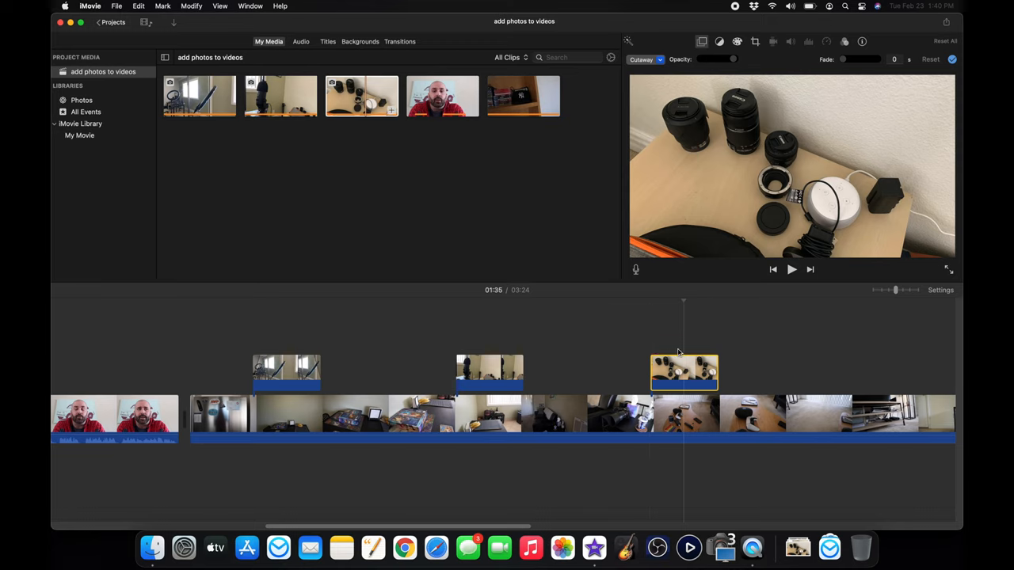
mouse_move(671, 79)
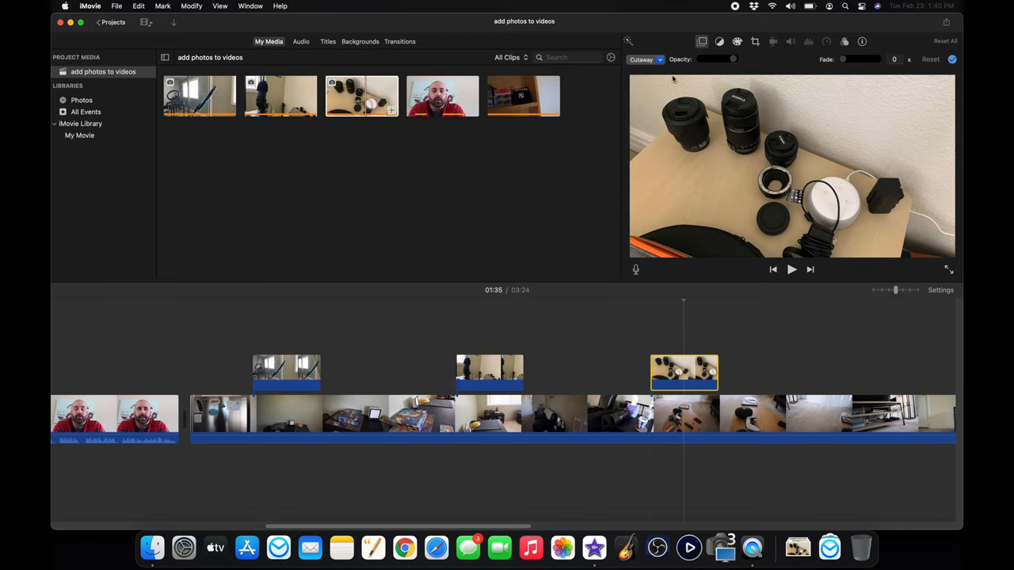
mouse_move(659, 60)
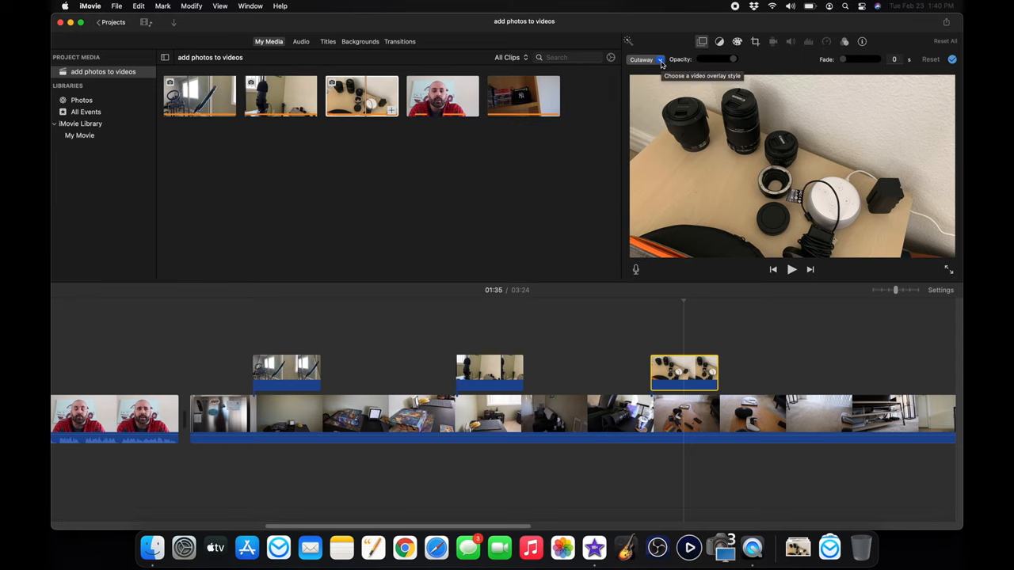
click(659, 60)
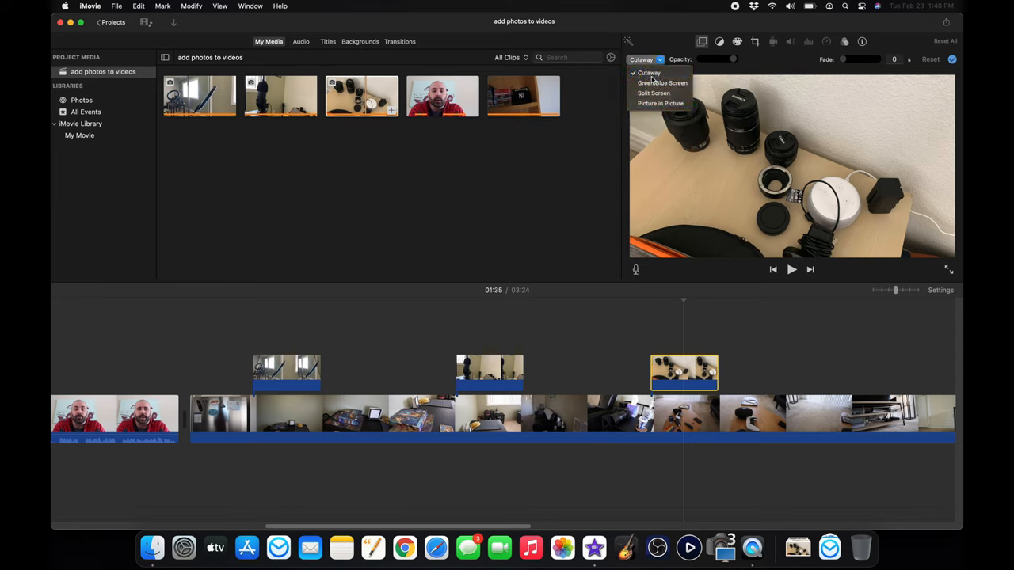
click(645, 73)
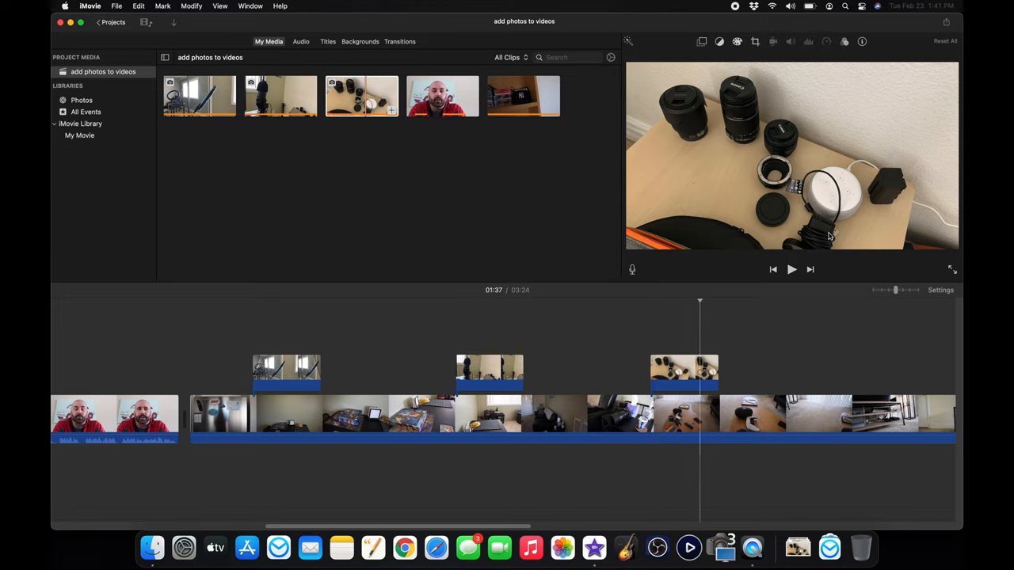
mouse_move(843, 194)
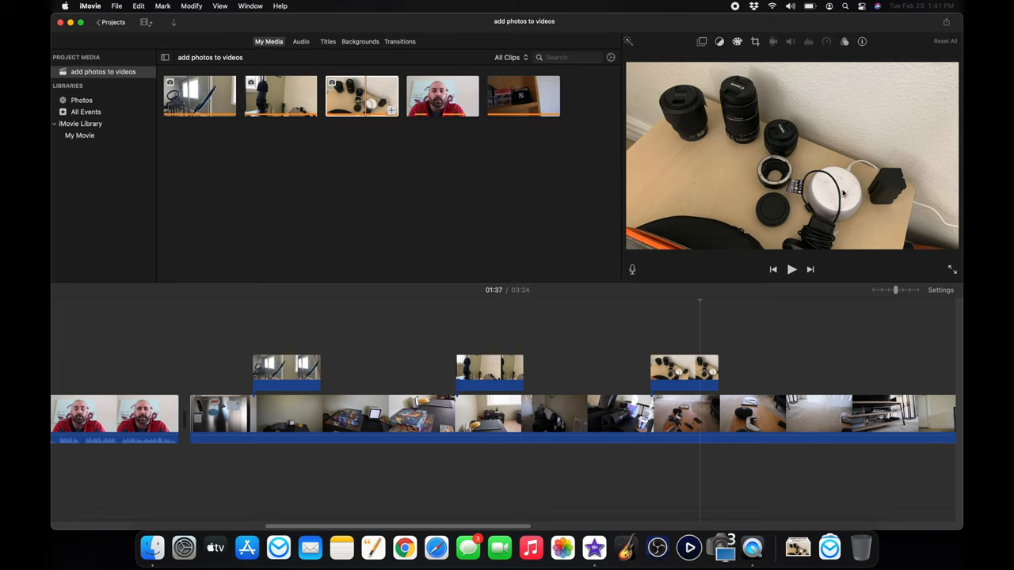
click(792, 269)
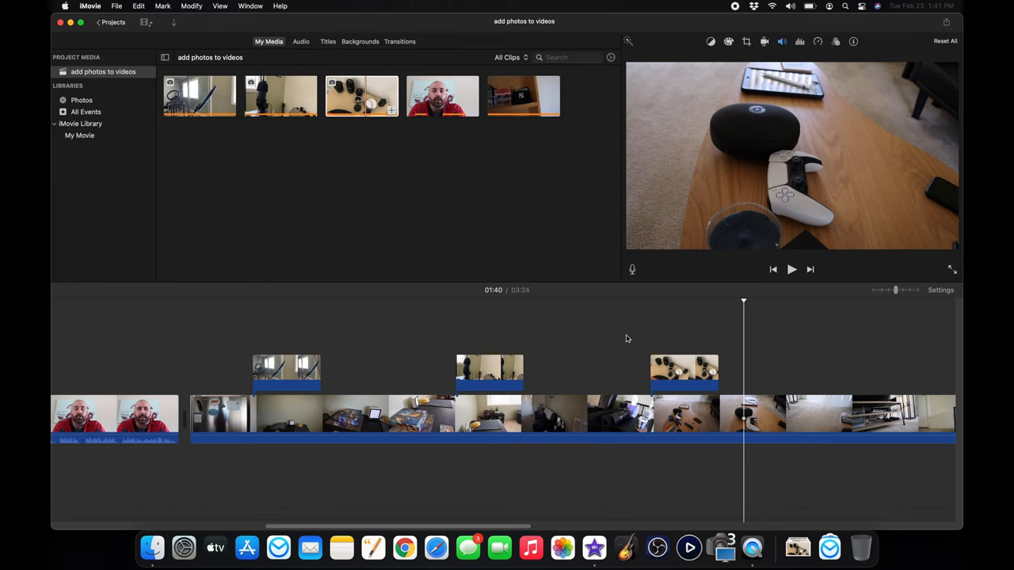
Select the lenses cutaway clip and show its Cutaway overlay settings
click(684, 367)
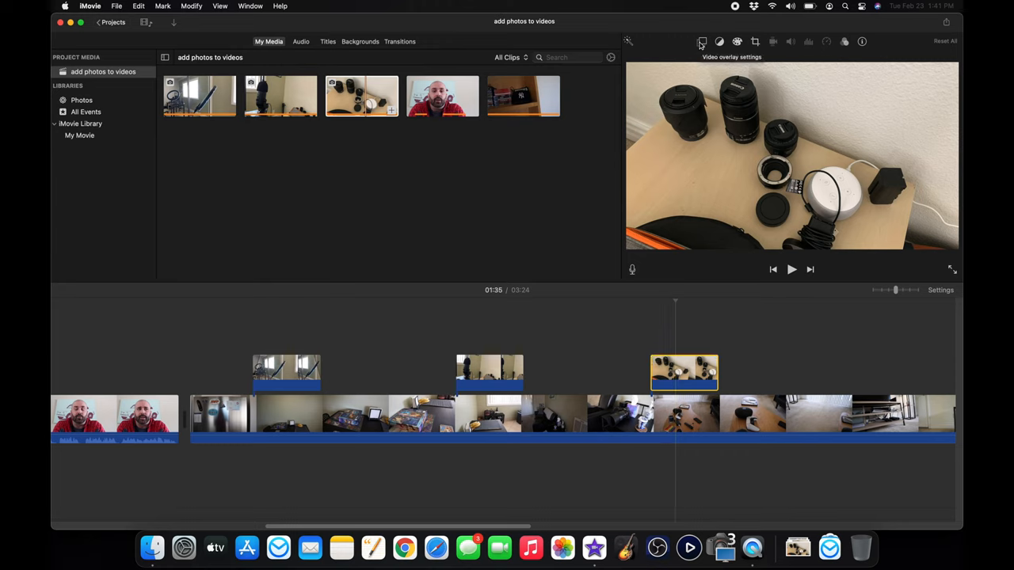
click(698, 42)
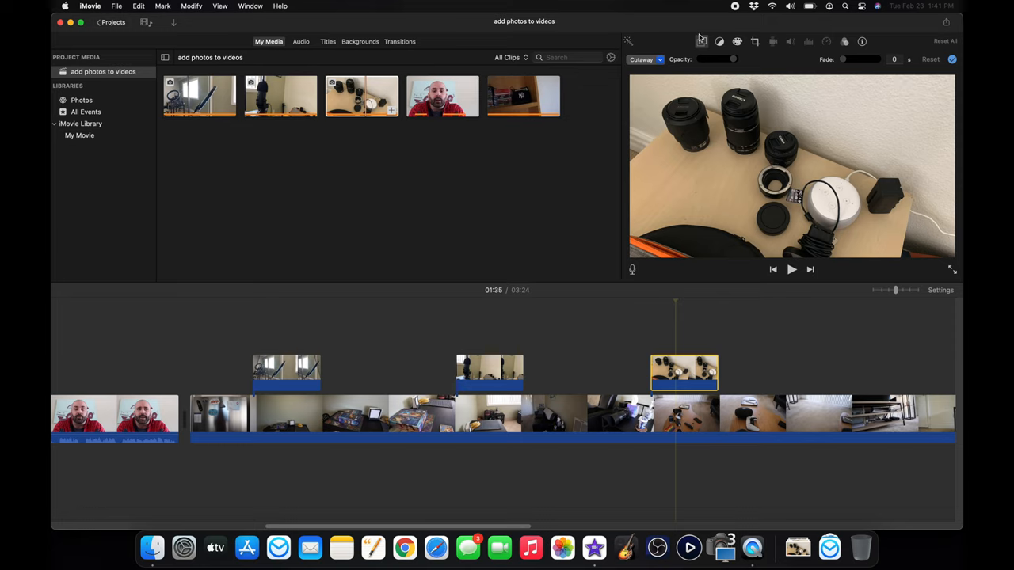
mouse_move(754, 62)
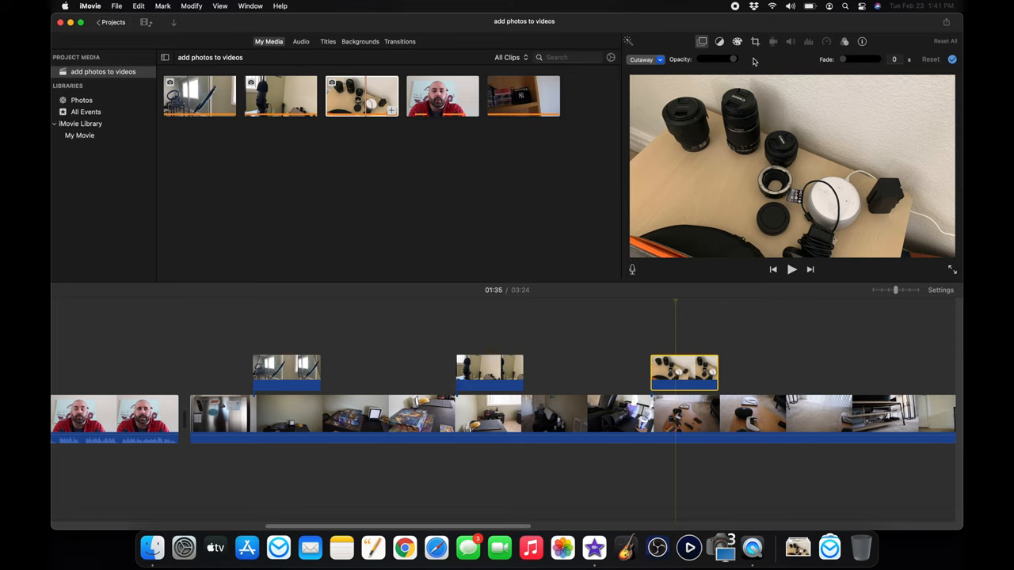
mouse_move(757, 51)
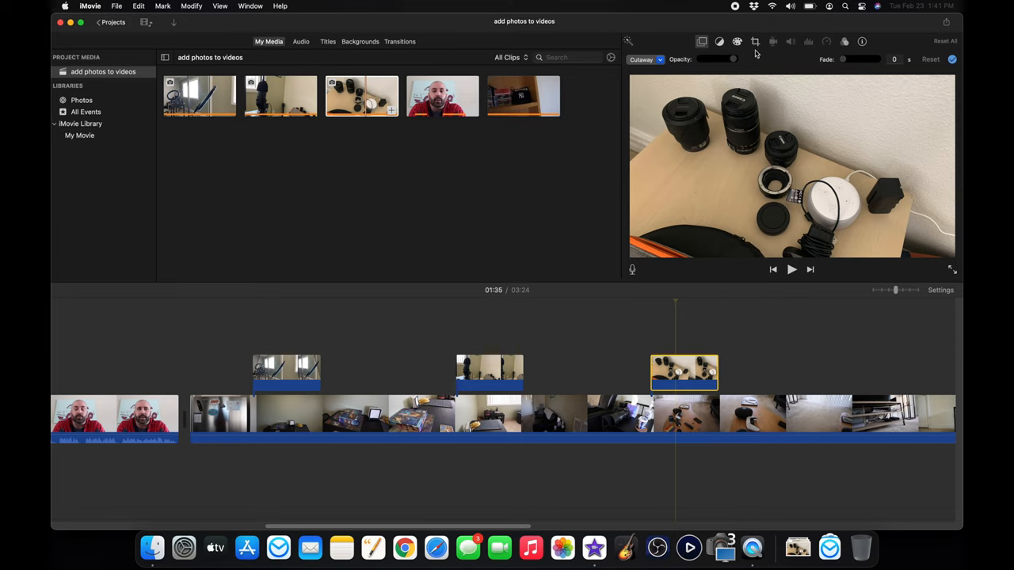
mouse_move(754, 41)
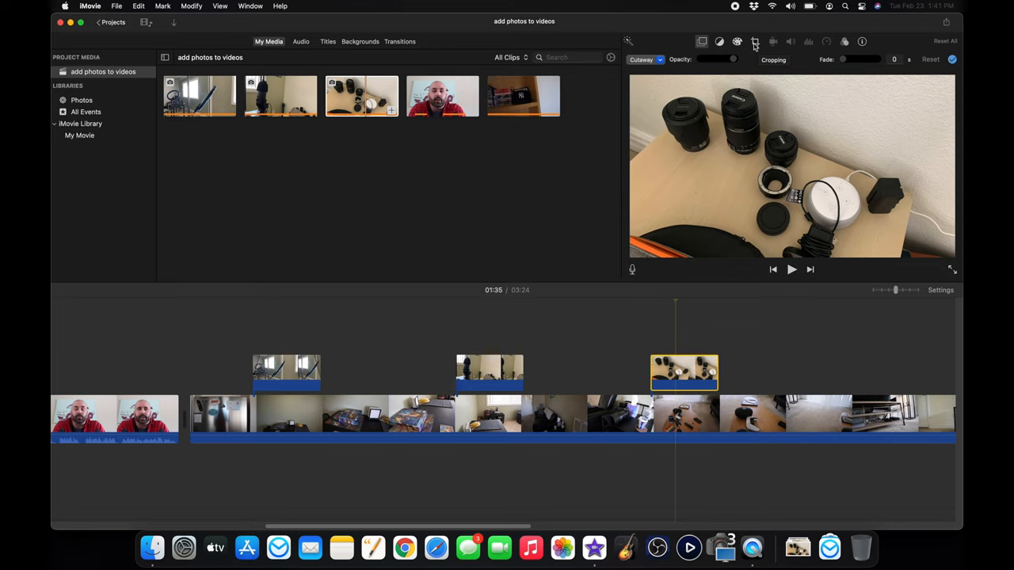
Set the photo to Crop to Fill, tightened around the lenses and charger
click(754, 42)
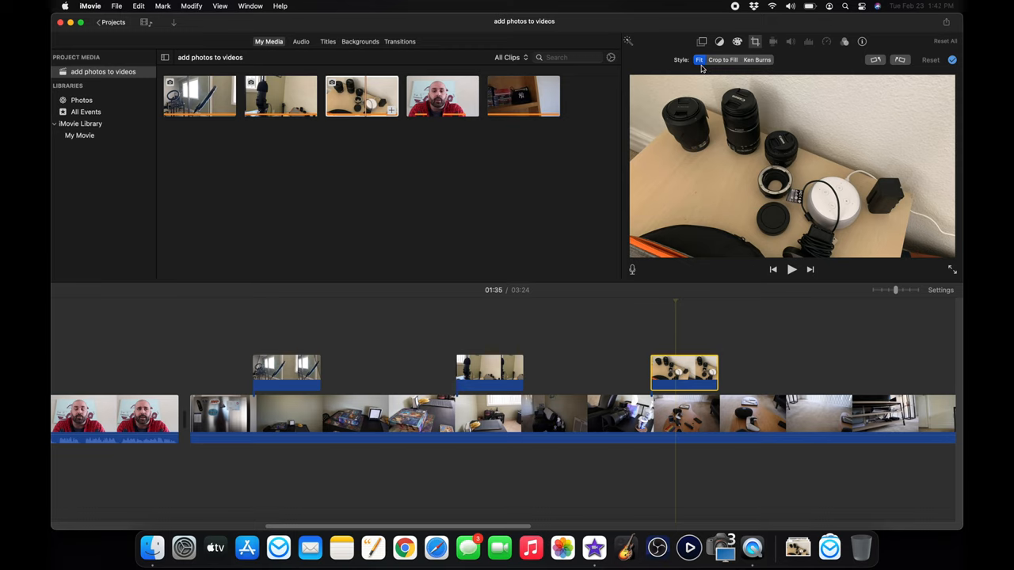
mouse_move(699, 60)
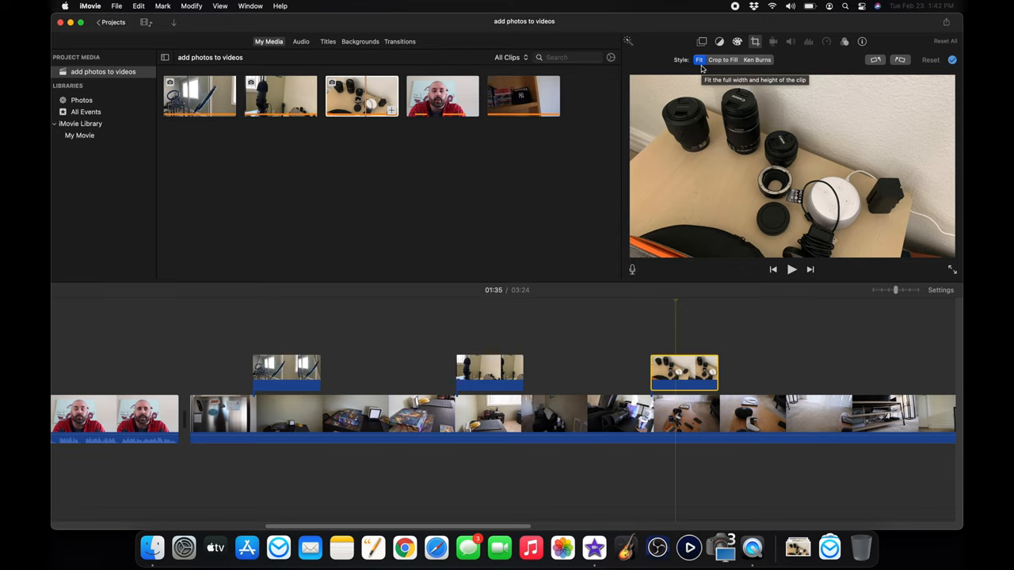
click(731, 61)
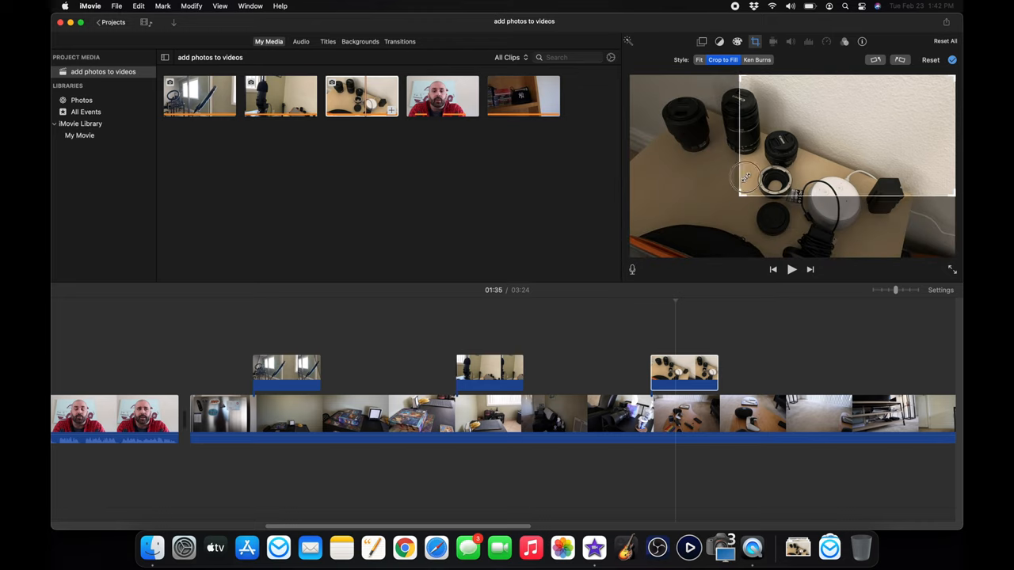
drag(744, 176, 863, 199)
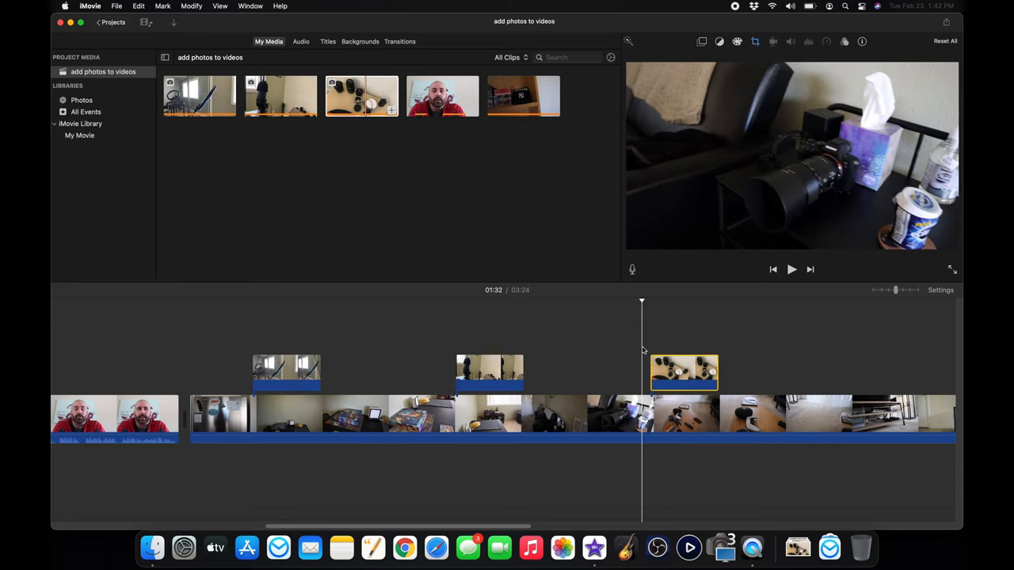
click(792, 269)
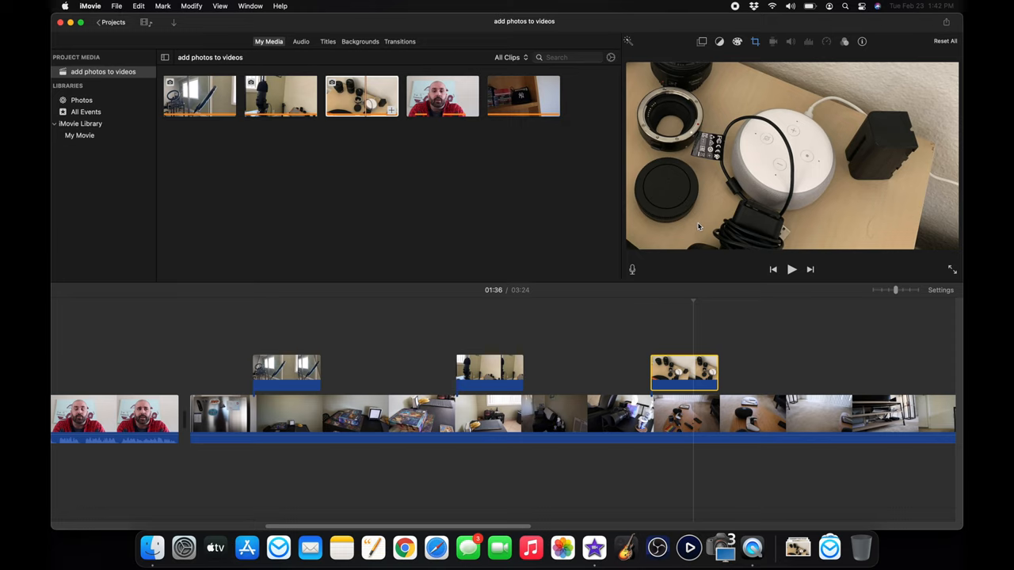
Switch the cutaway photo's cropping to a Ken Burns zoom
click(756, 41)
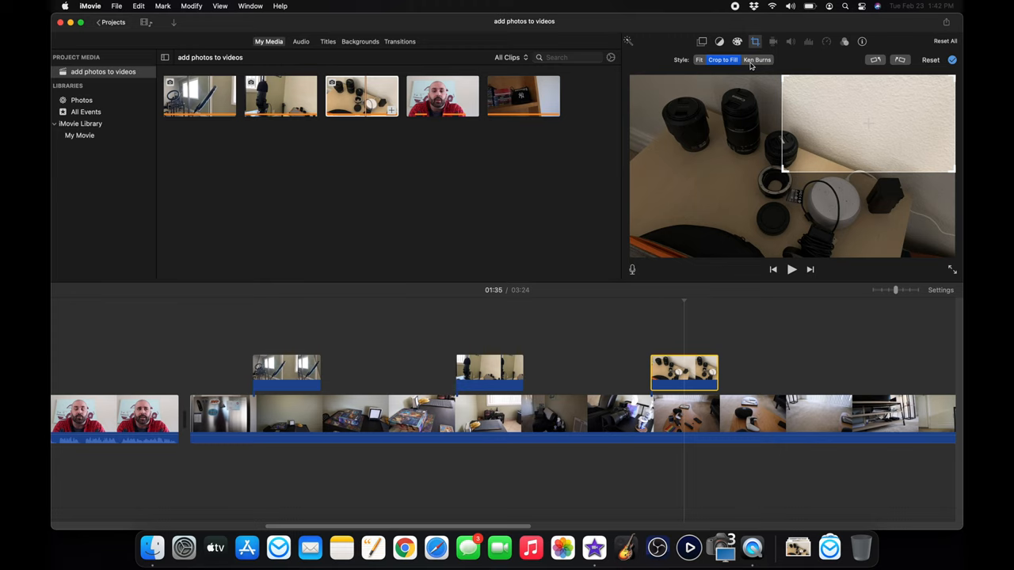
click(754, 61)
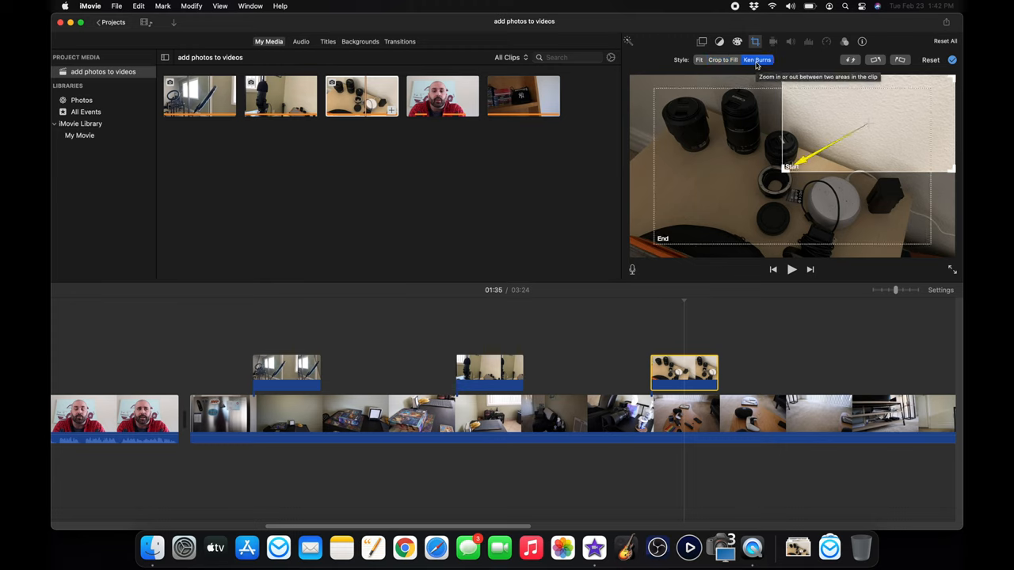
mouse_move(735, 179)
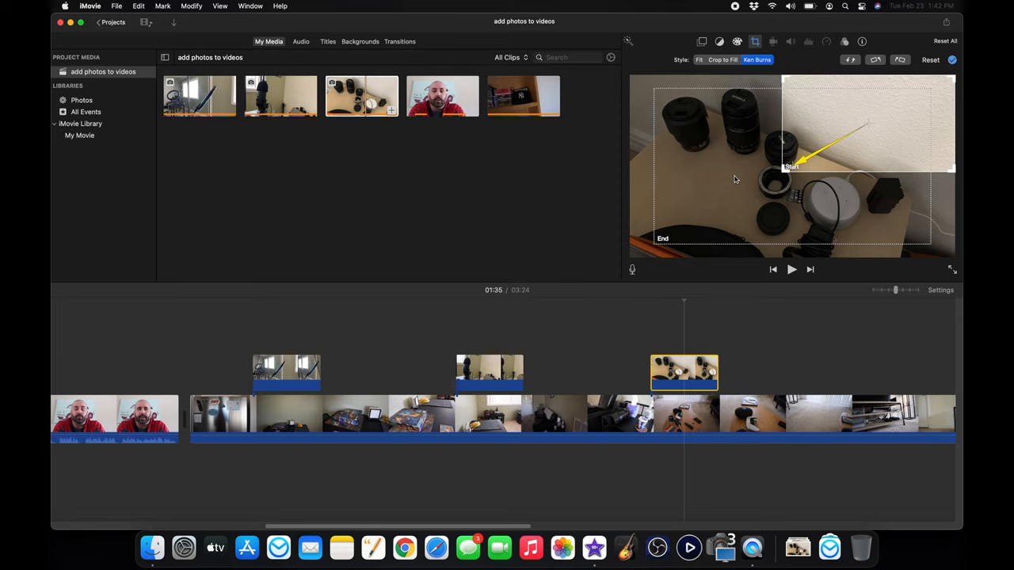
mouse_move(747, 165)
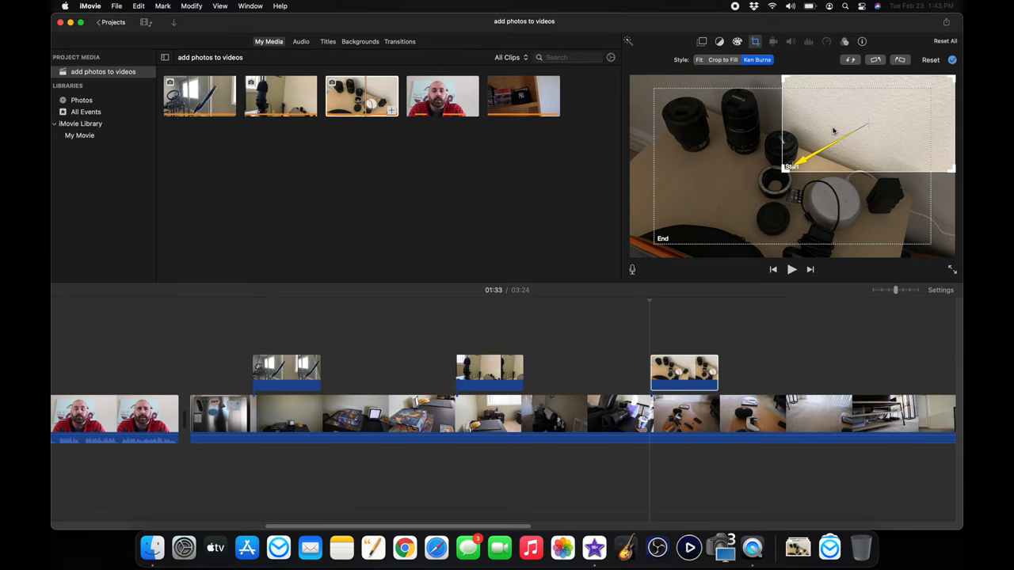
mouse_move(754, 187)
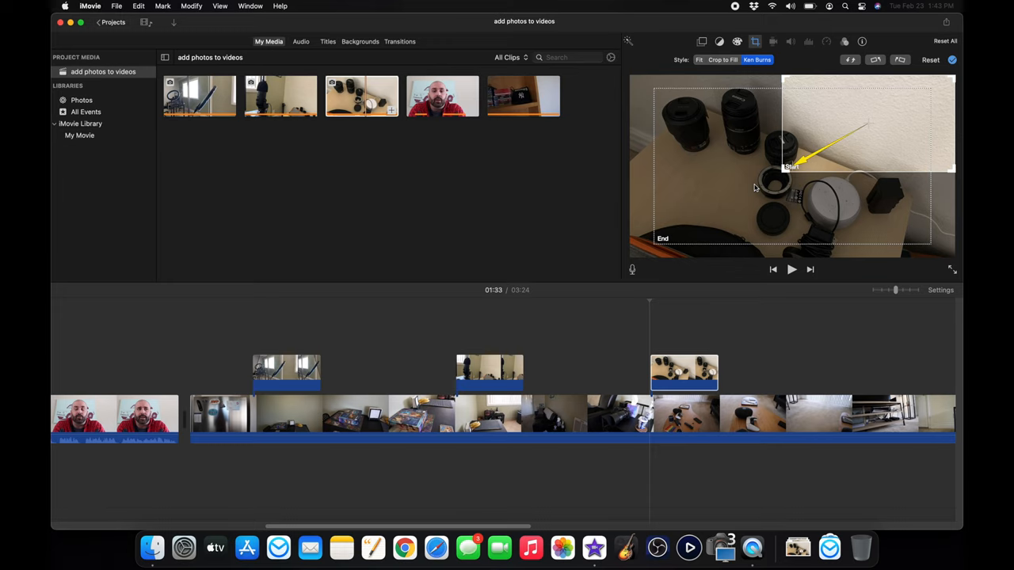
mouse_move(735, 230)
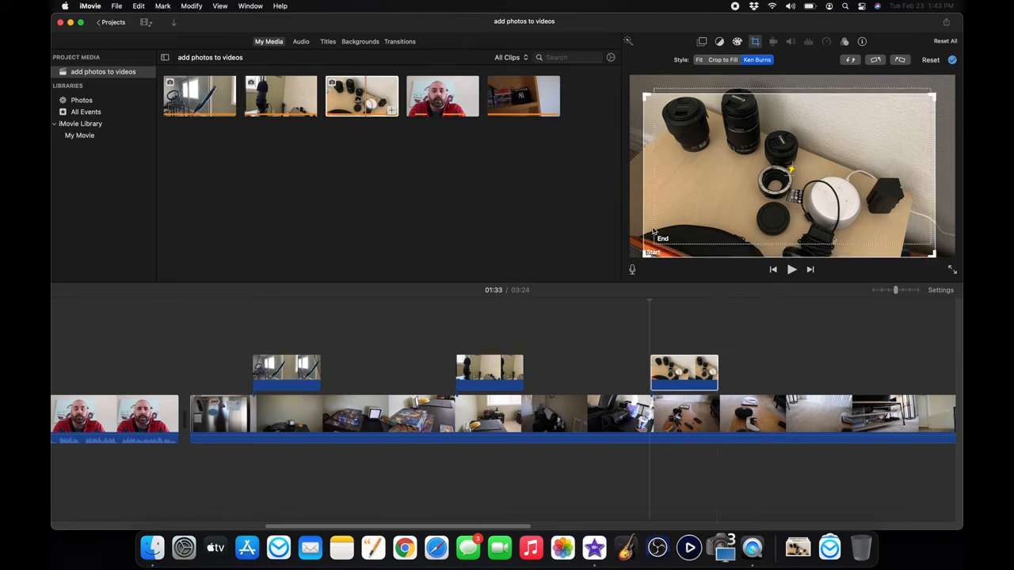
mouse_move(717, 217)
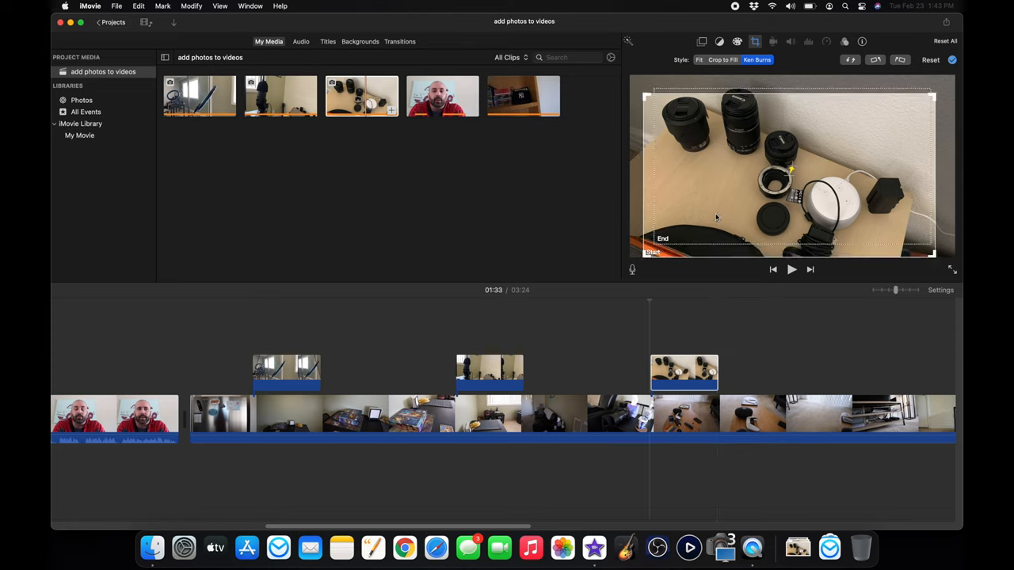
mouse_move(722, 197)
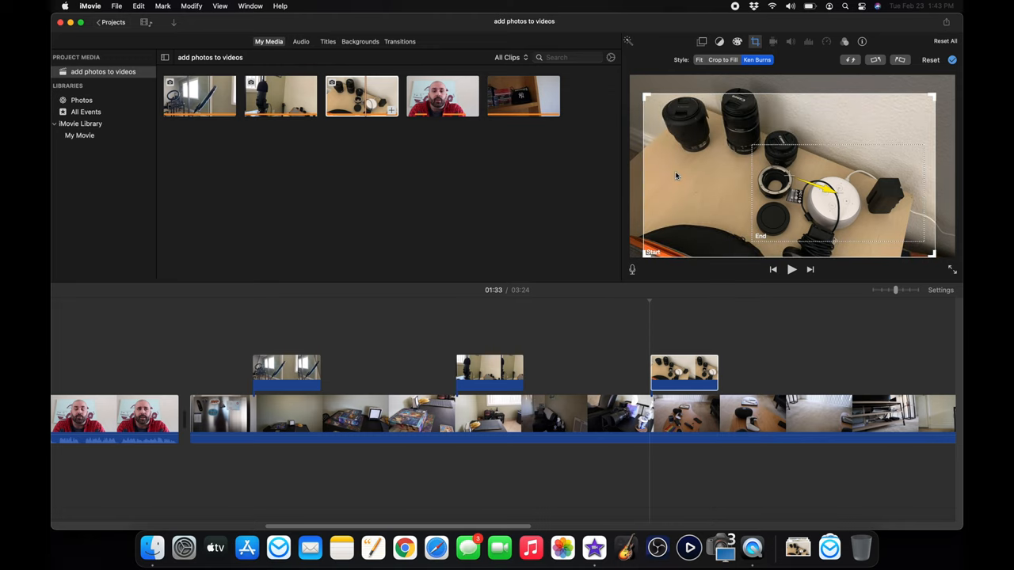
mouse_move(840, 206)
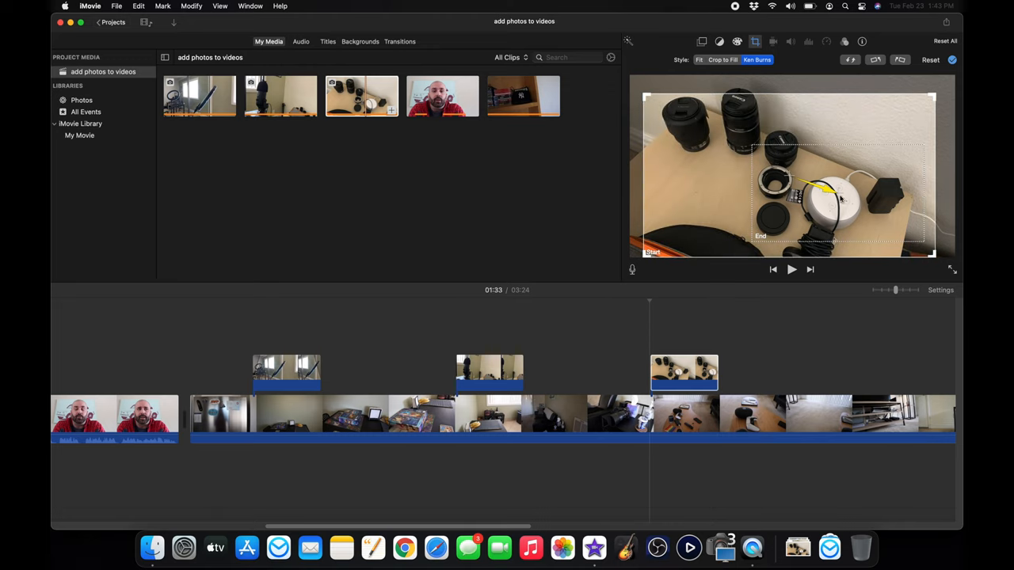
mouse_move(729, 352)
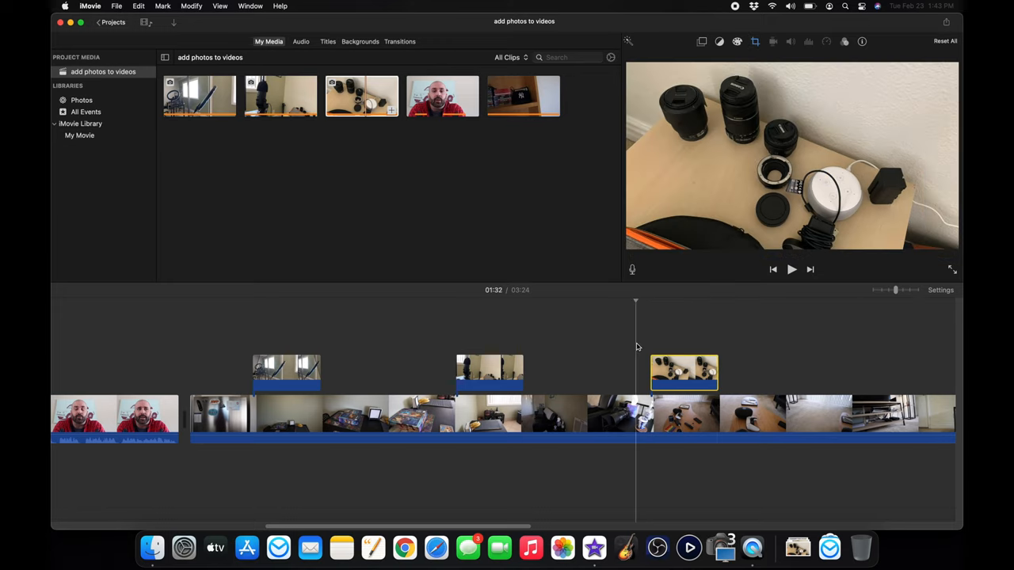
Play the movie through the lenses cutaway to check its zoom toward the charger, then reselect the photo
click(792, 269)
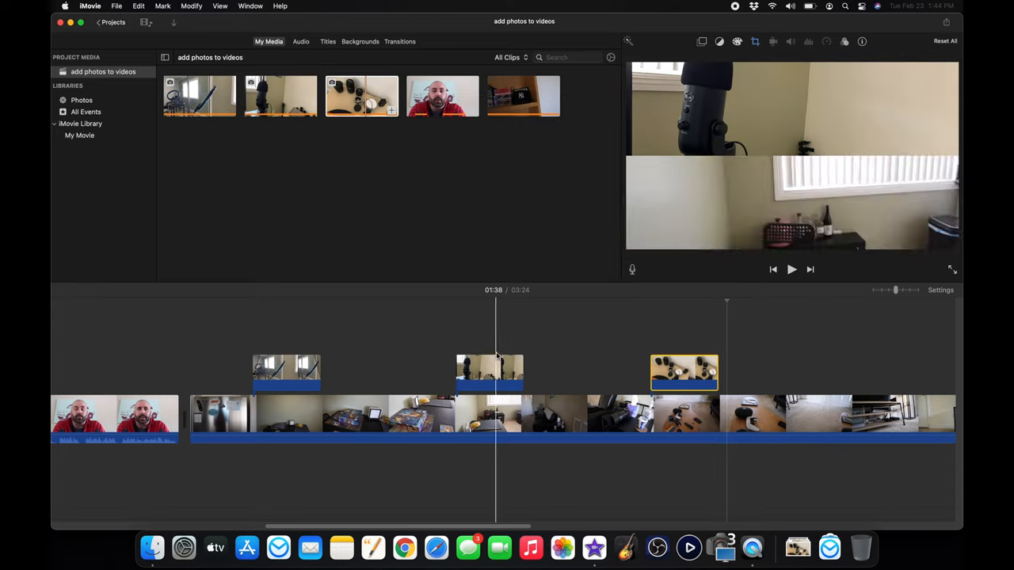
click(287, 371)
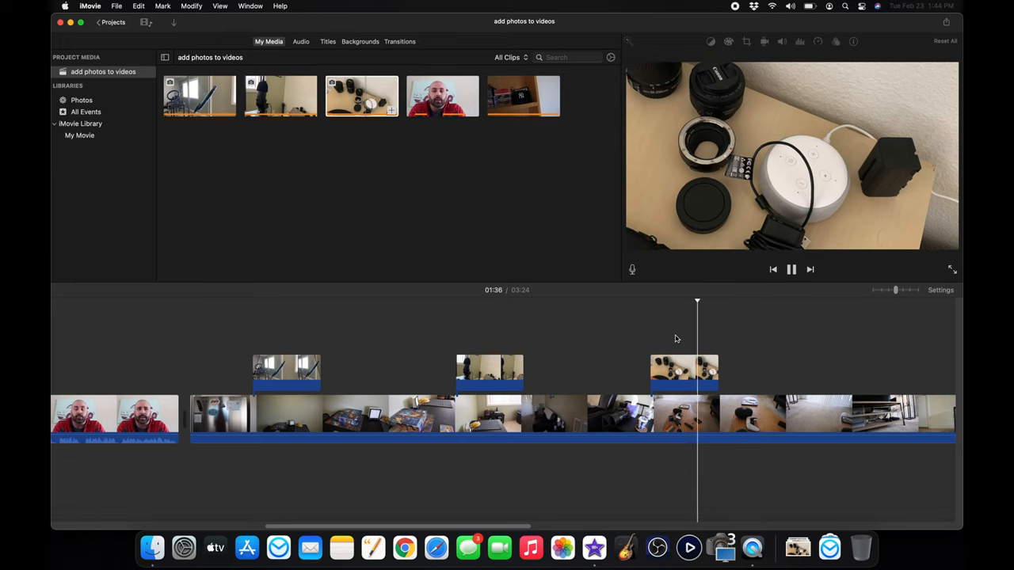
click(792, 269)
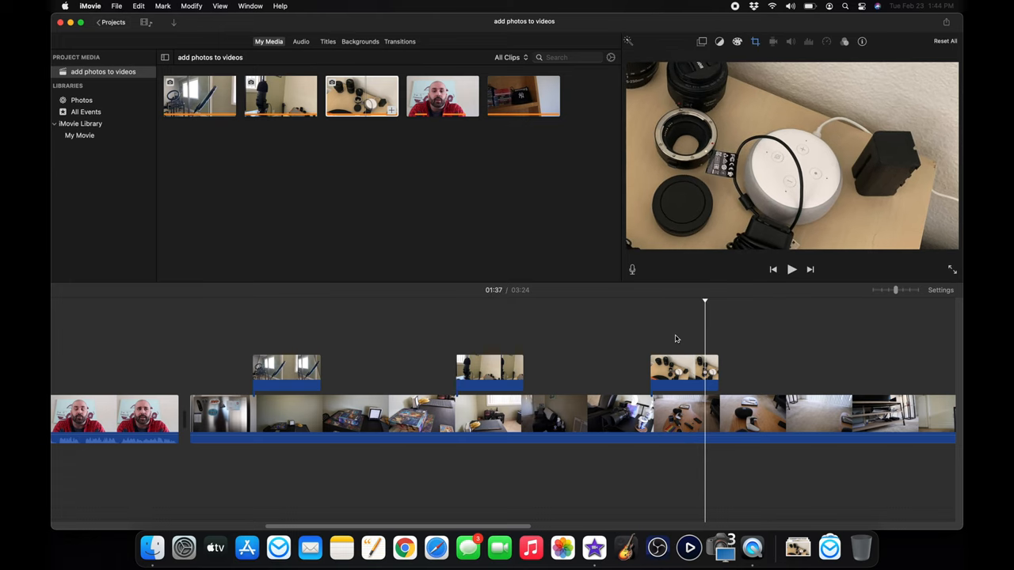
click(757, 41)
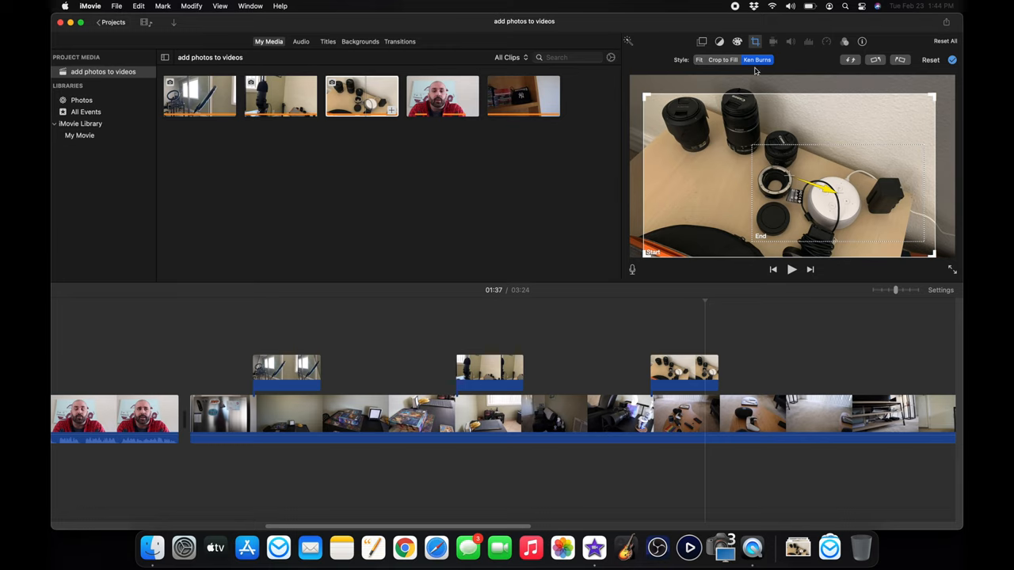
mouse_move(758, 68)
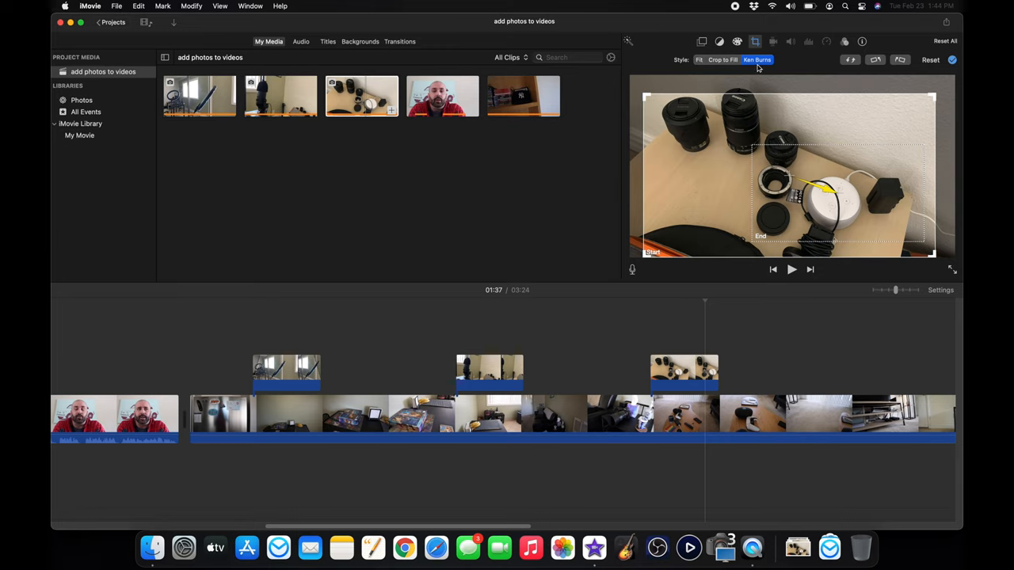